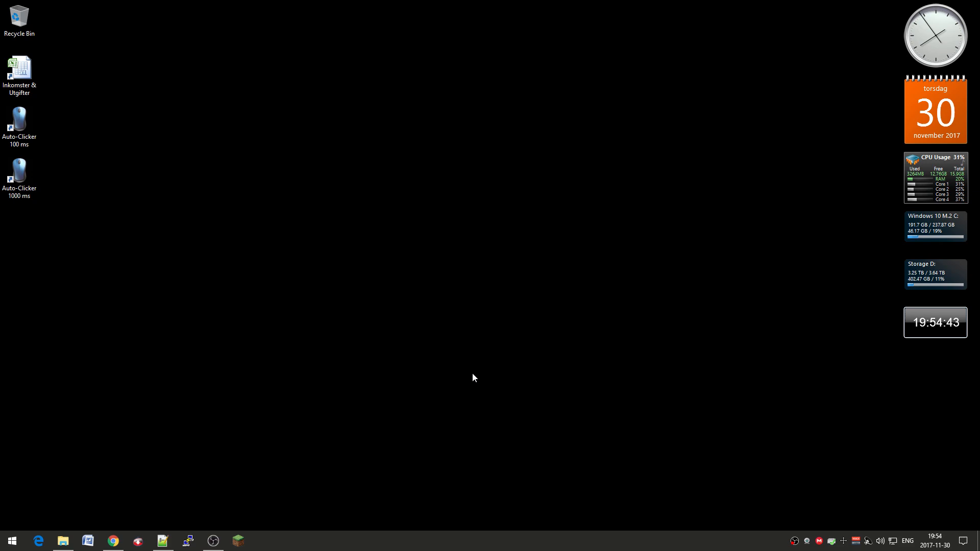
mouse_move(459, 384)
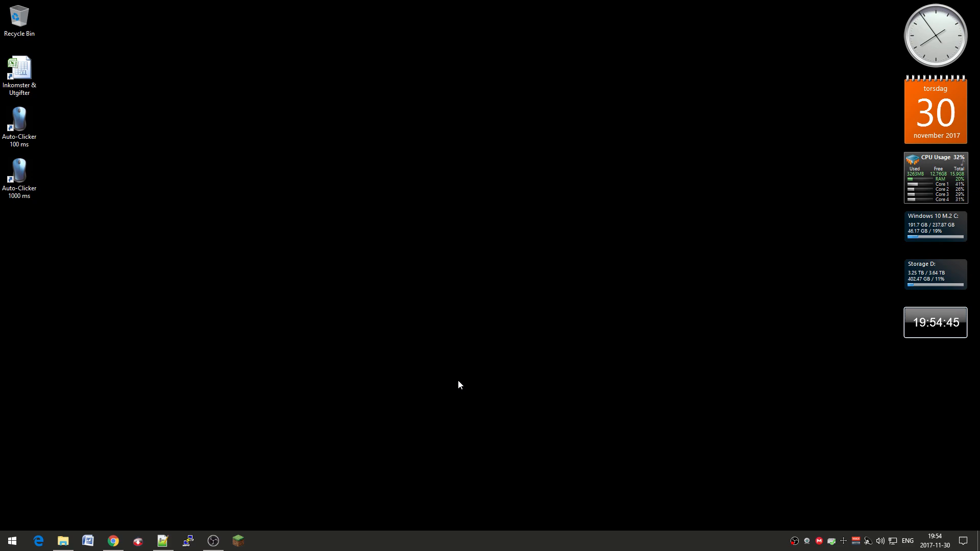
mouse_move(437, 388)
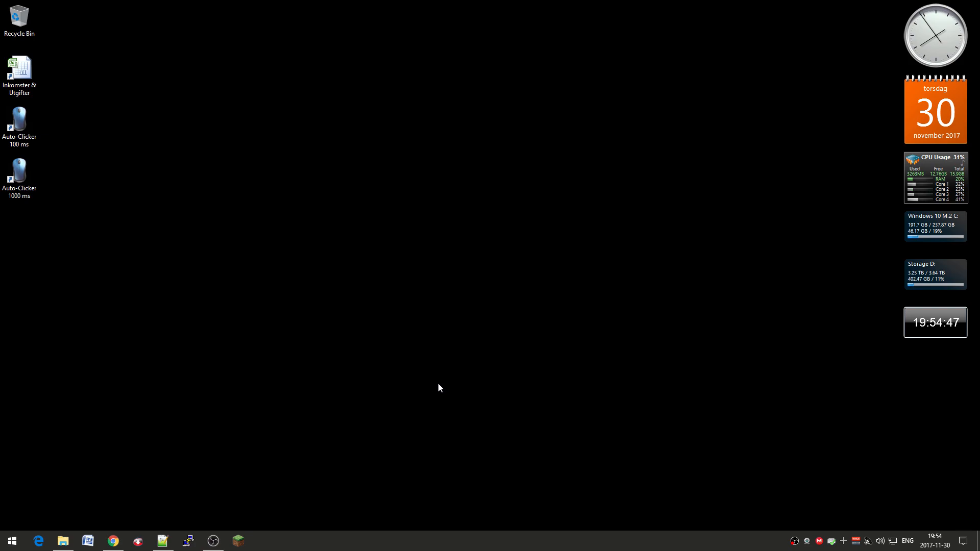
- Briefly open the Minecraft Launcher and close it again
click(238, 541)
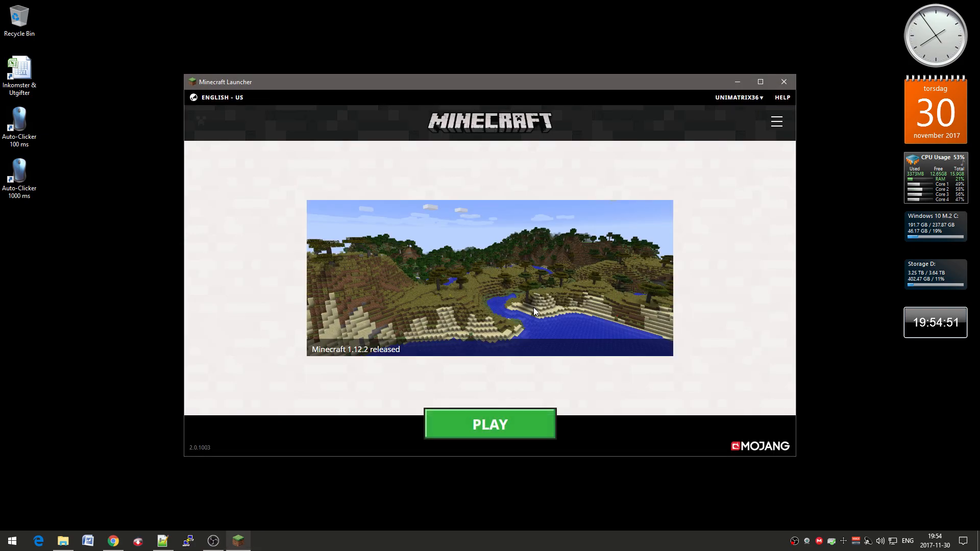
mouse_move(720, 278)
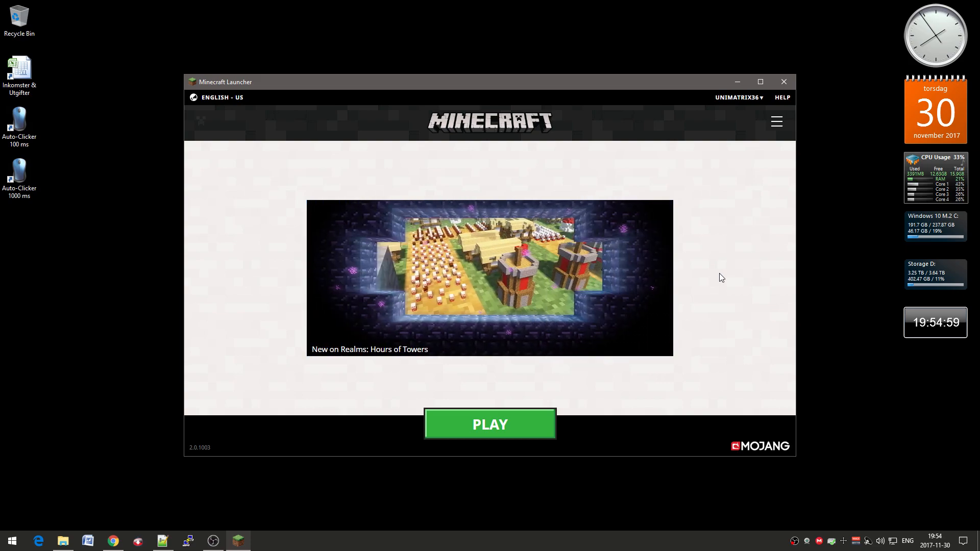
mouse_move(758, 266)
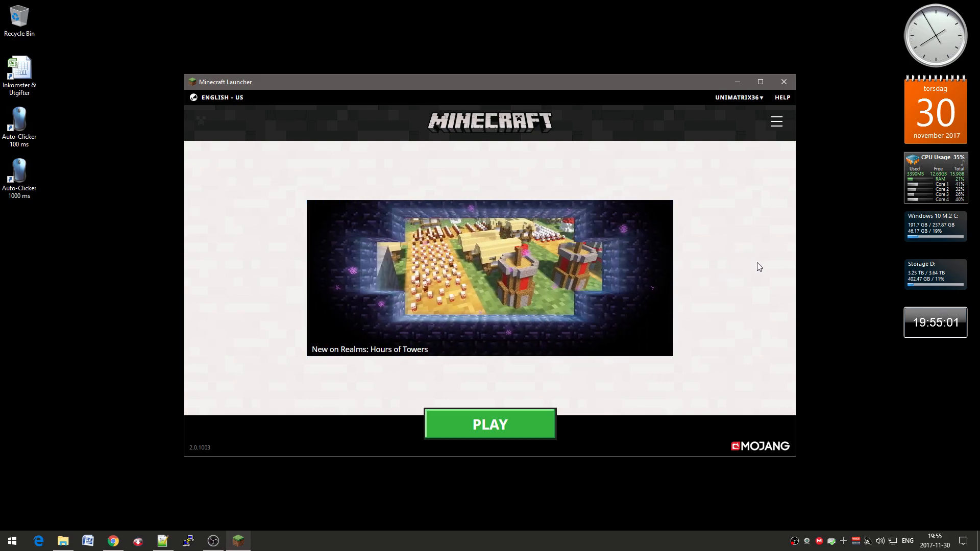
mouse_move(737, 242)
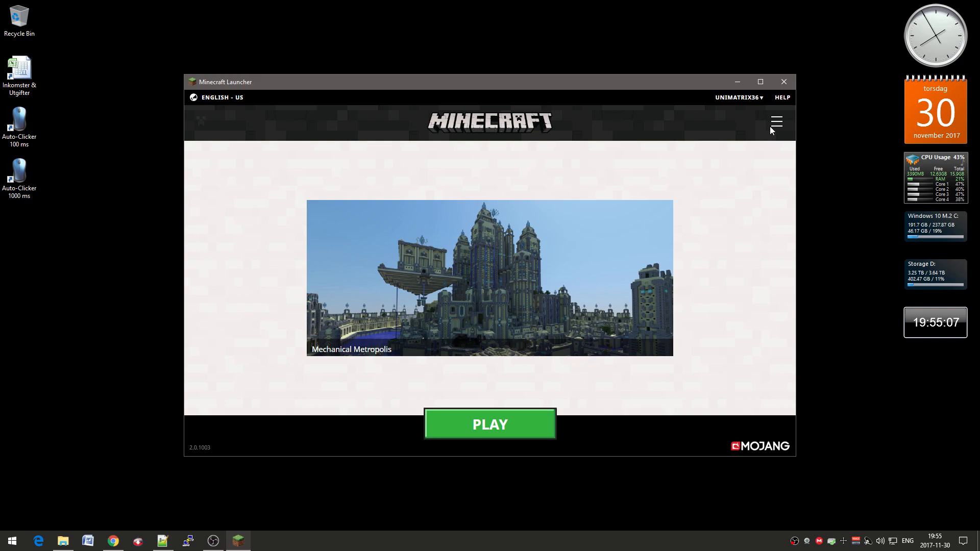
mouse_move(782, 82)
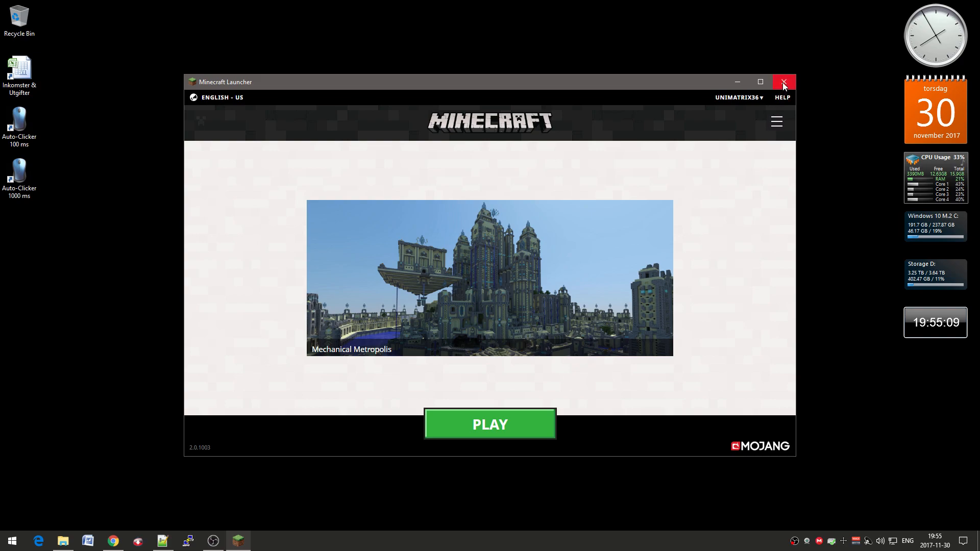
click(783, 82)
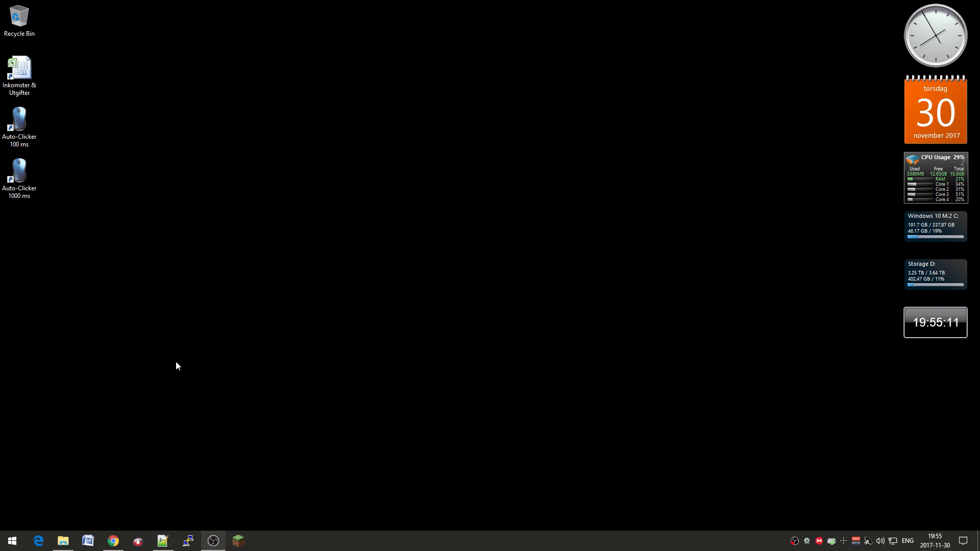
- Bring Chrome forward on the 'Mod list for MC 1.12' sheet and close the old Forge tab
click(112, 541)
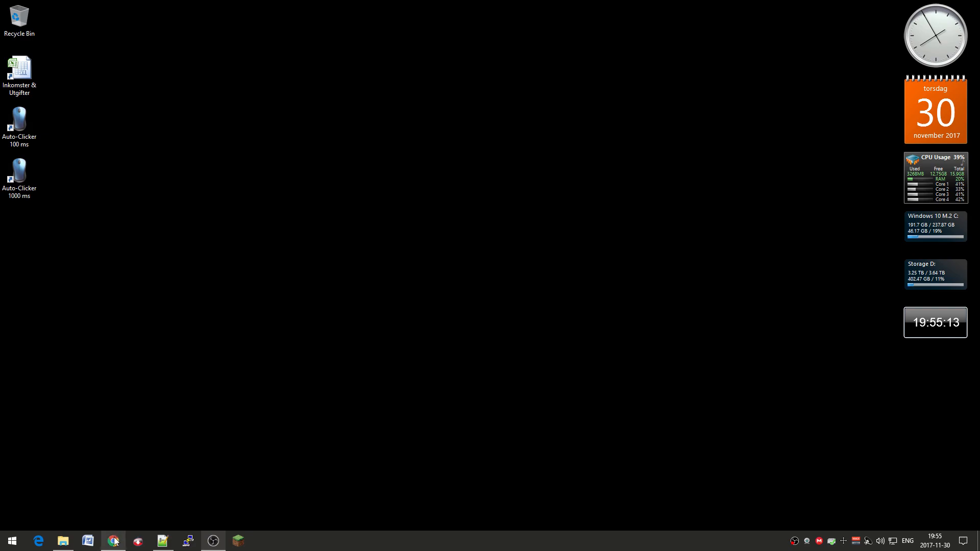
click(112, 541)
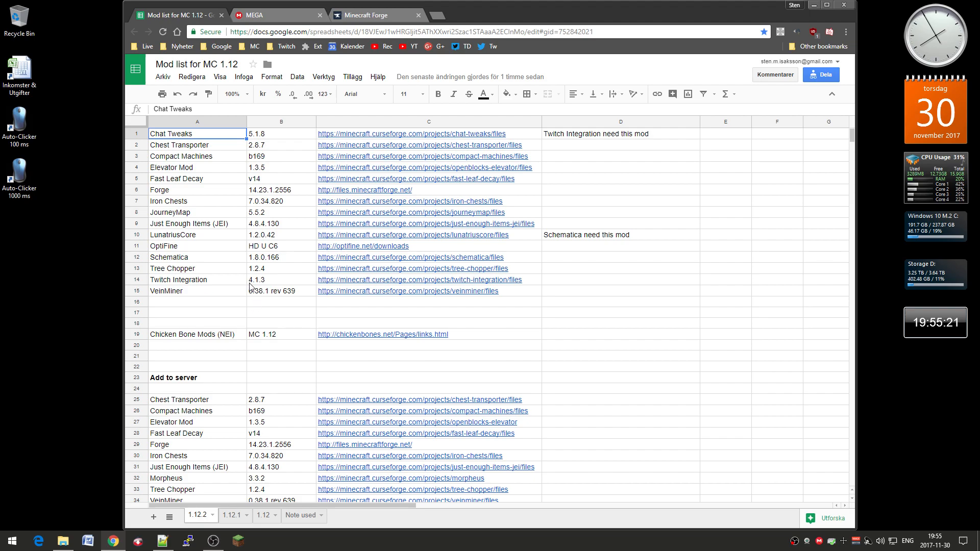
mouse_move(244, 256)
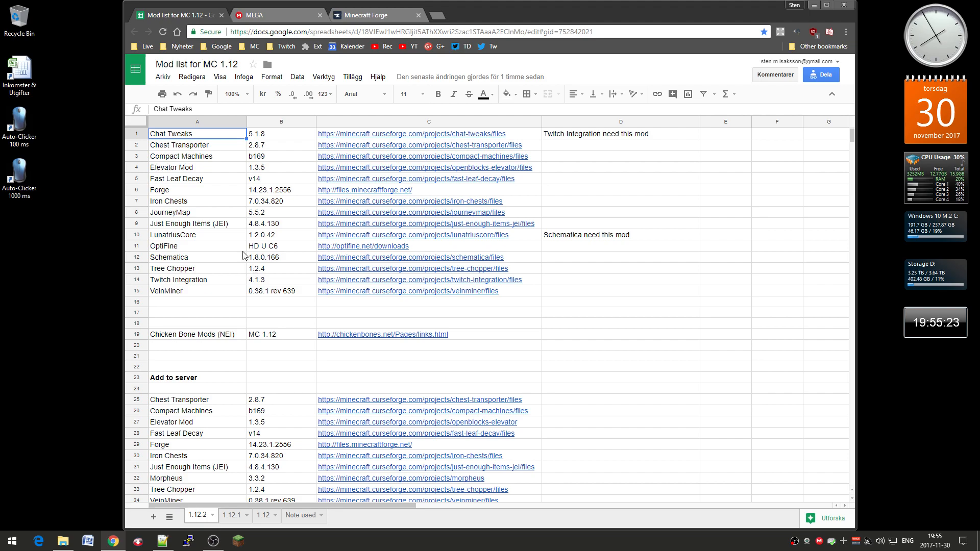
mouse_move(250, 312)
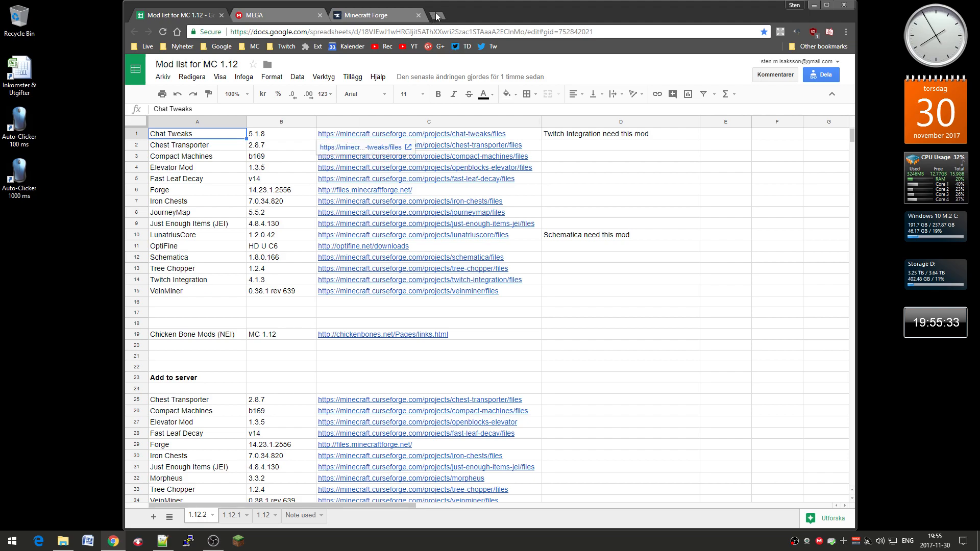
click(415, 14)
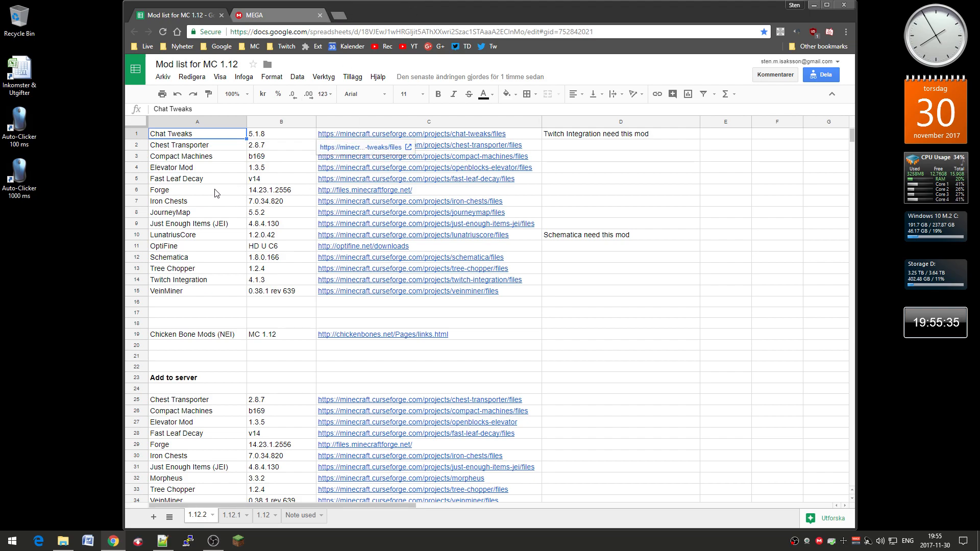
mouse_move(356, 196)
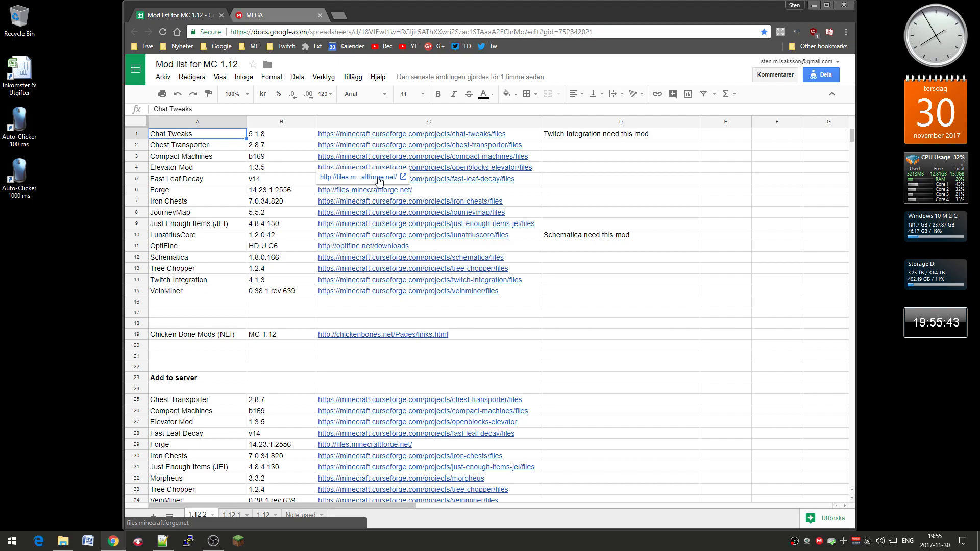
- Open the files.minecraftforge.net link for 1.12.2 downloads, then return to the mod list sheet
click(364, 190)
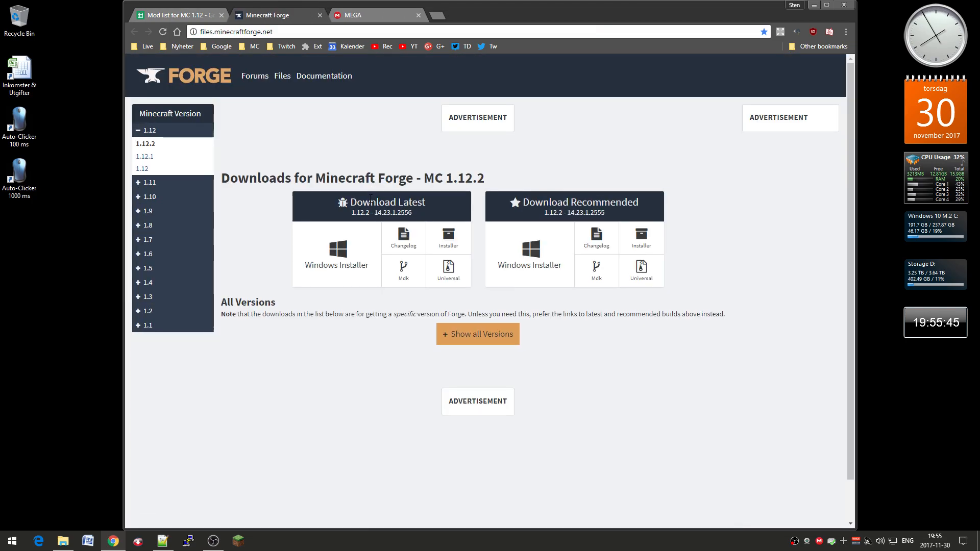
mouse_move(374, 195)
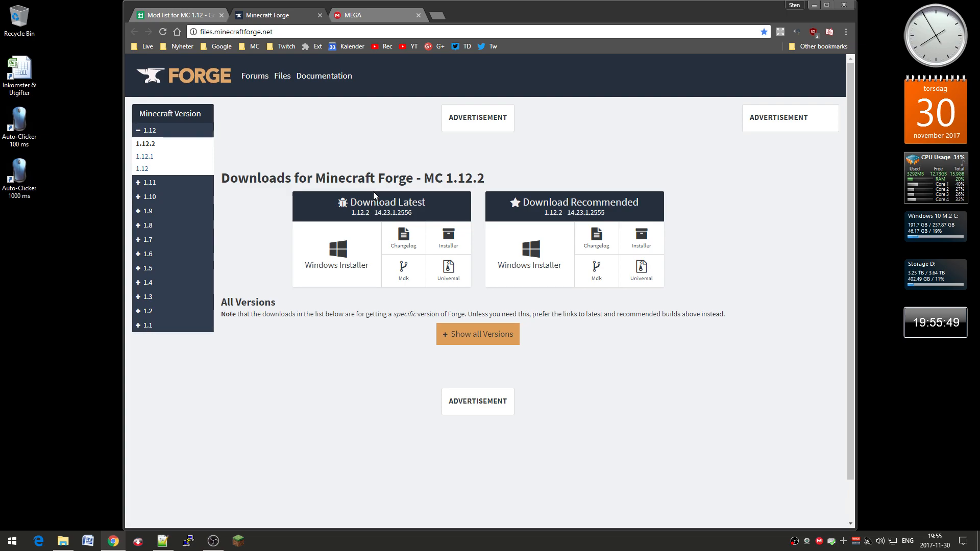
mouse_move(354, 268)
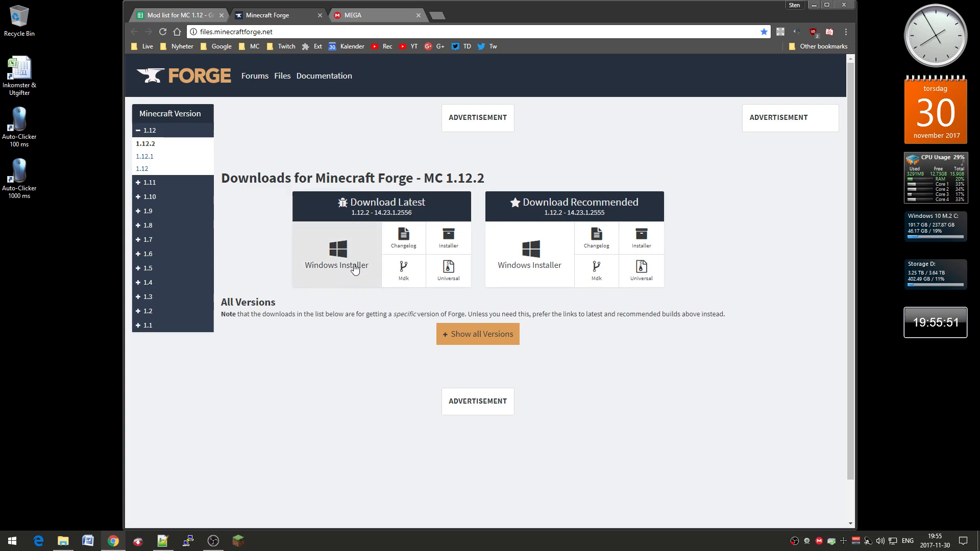
mouse_move(368, 248)
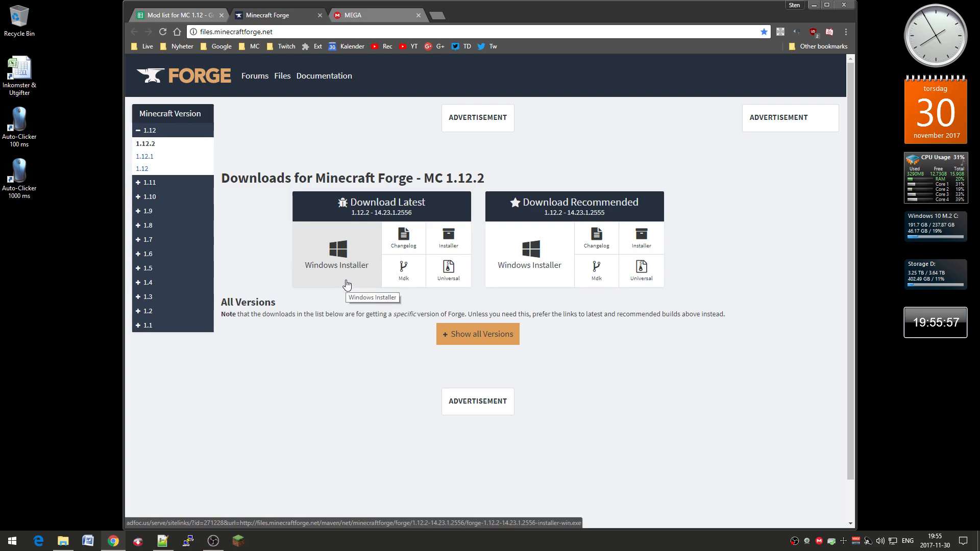
mouse_move(324, 76)
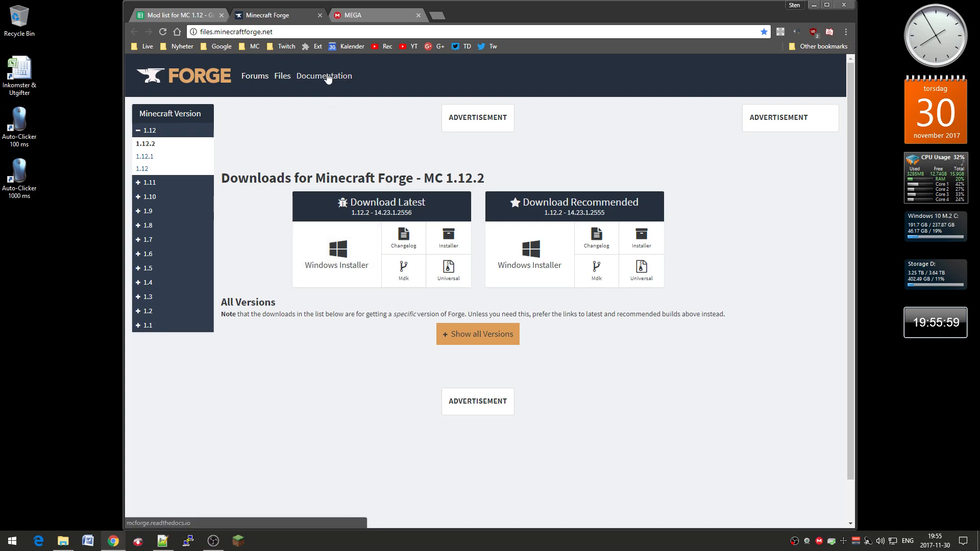
click(178, 14)
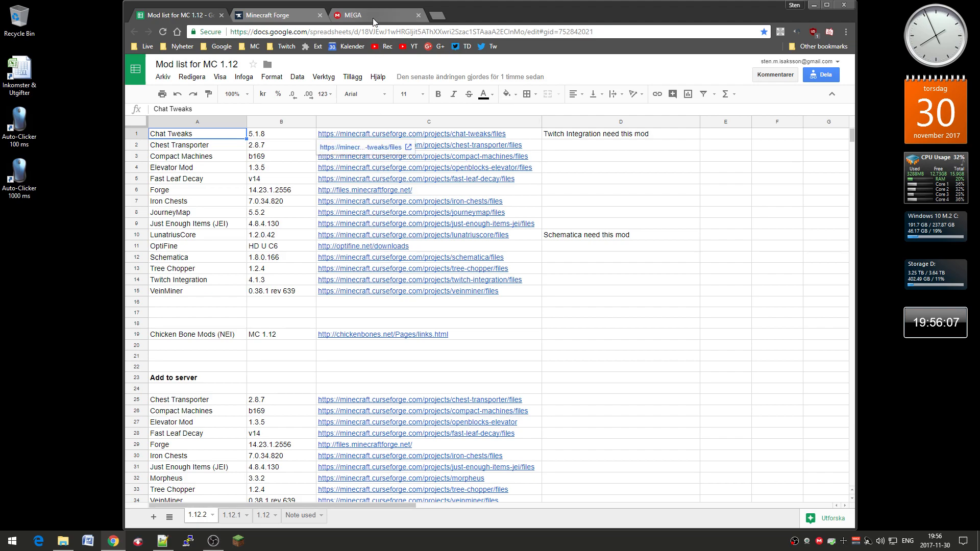
- View the MEGA download page for Unimatrix36 Modpack.zip (6.0 MB)
click(374, 15)
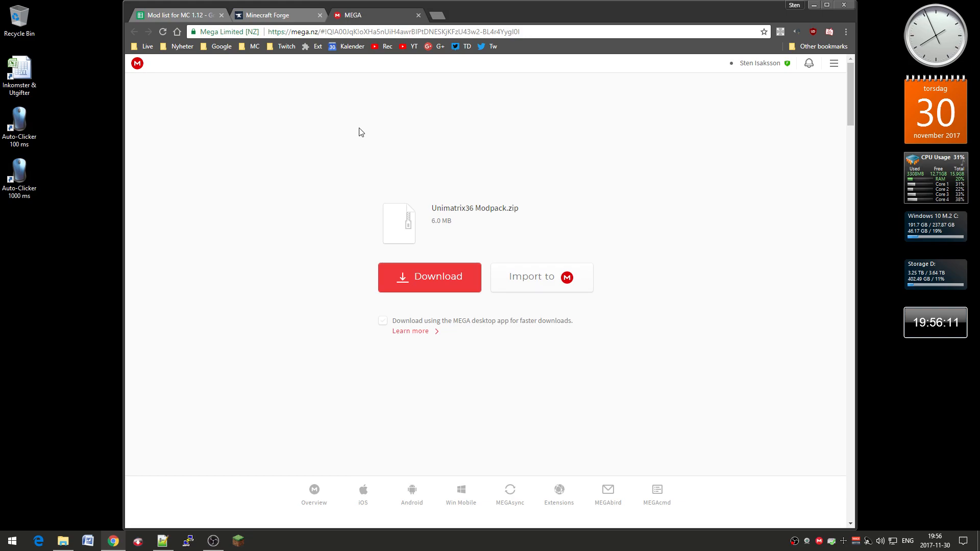
mouse_move(331, 251)
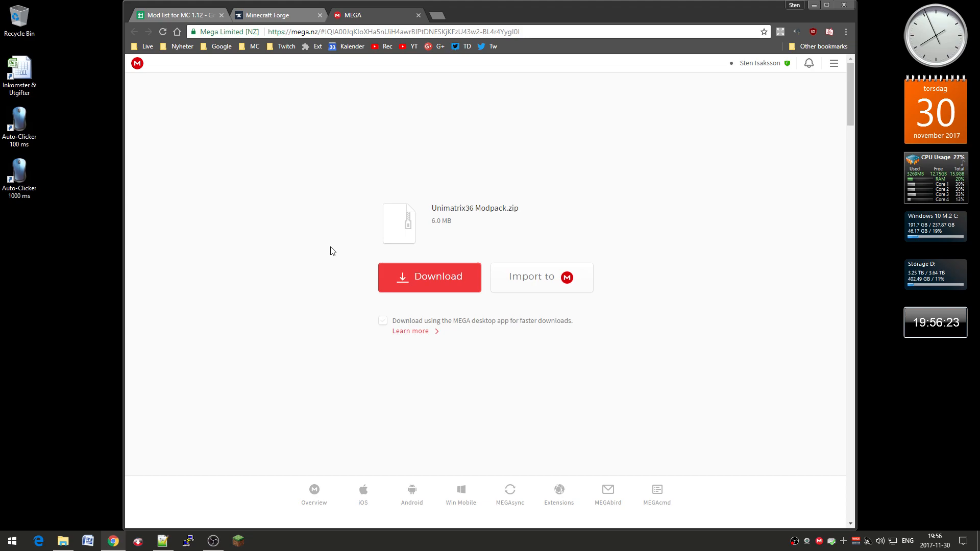
click(383, 321)
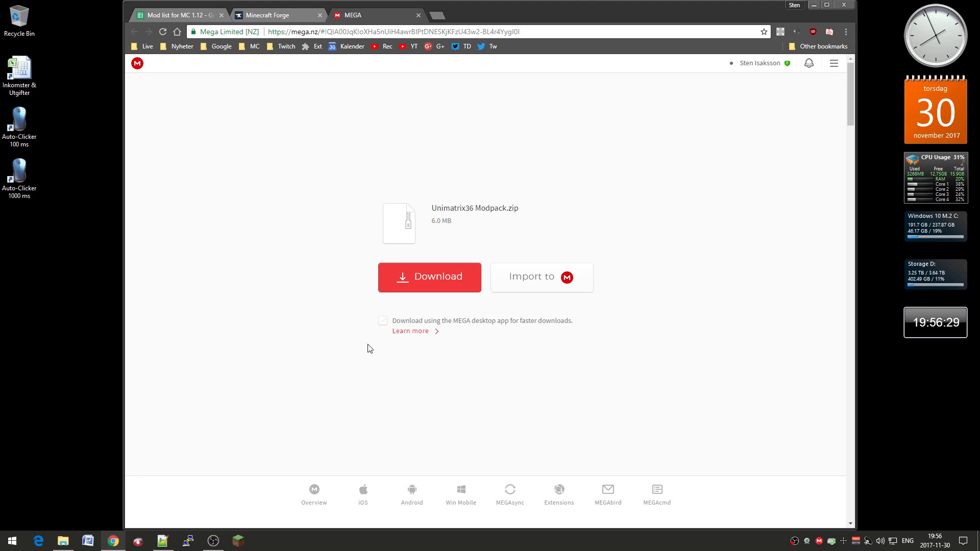
mouse_move(361, 282)
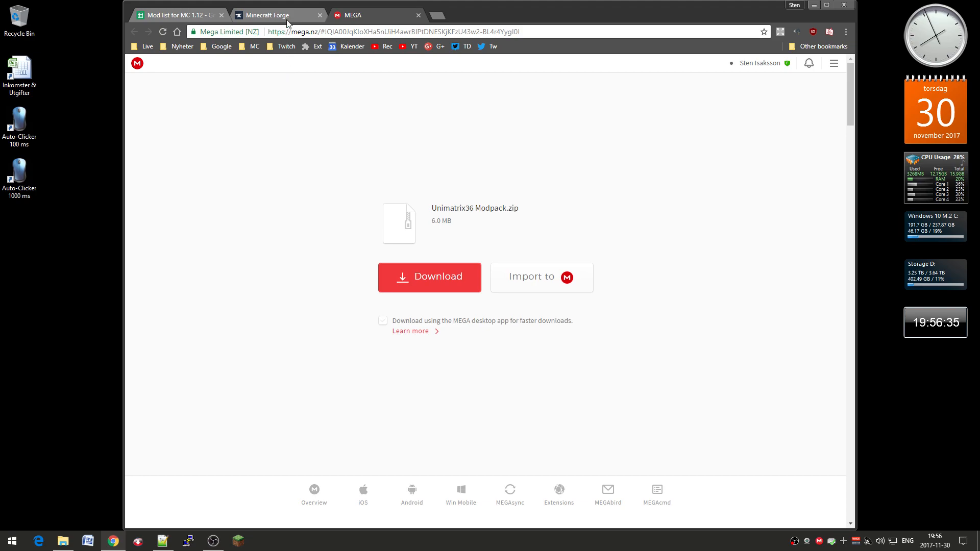
- Switch back to the Minecraft Forge 1.12.2 downloads tab
click(269, 14)
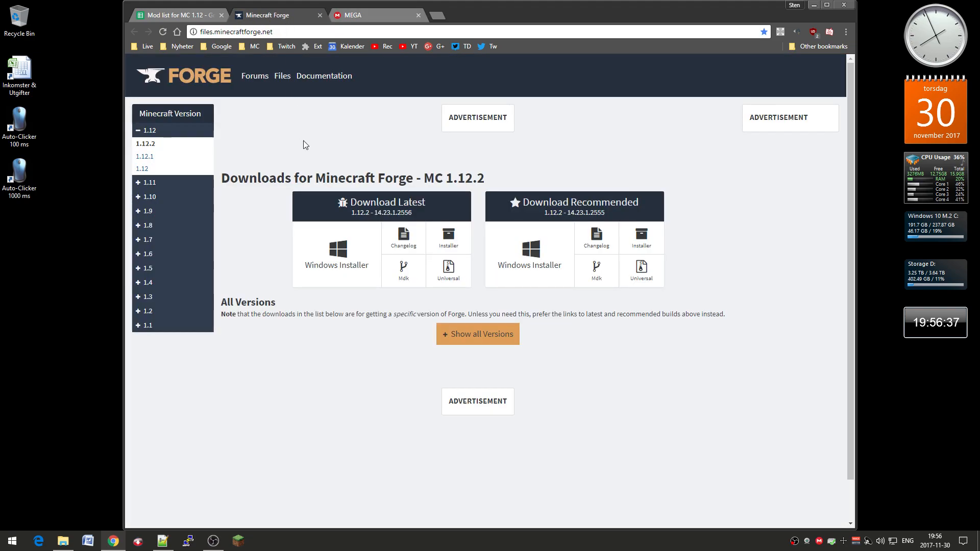
mouse_move(336, 250)
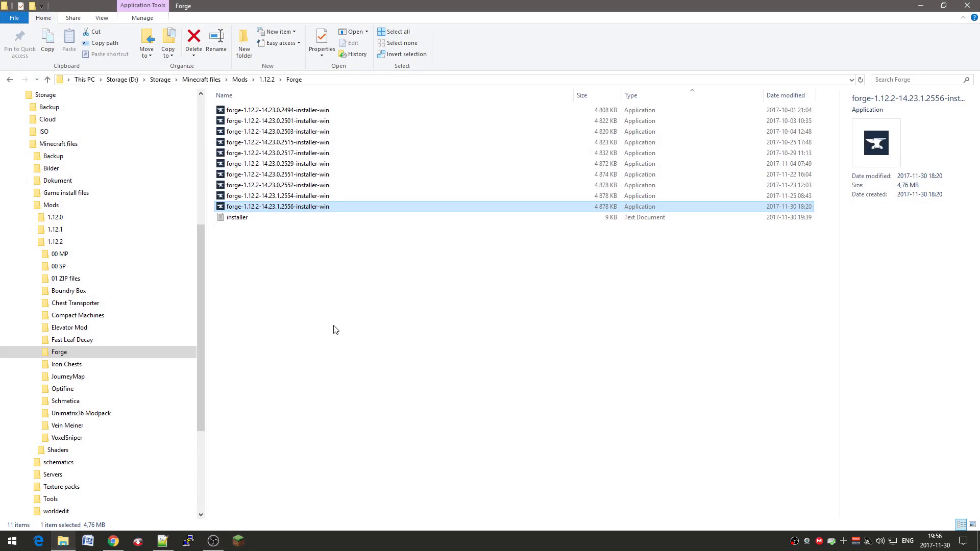
- Run forge-1.12.2-14.23.1.2556-installer-win from the Forge folder
click(278, 196)
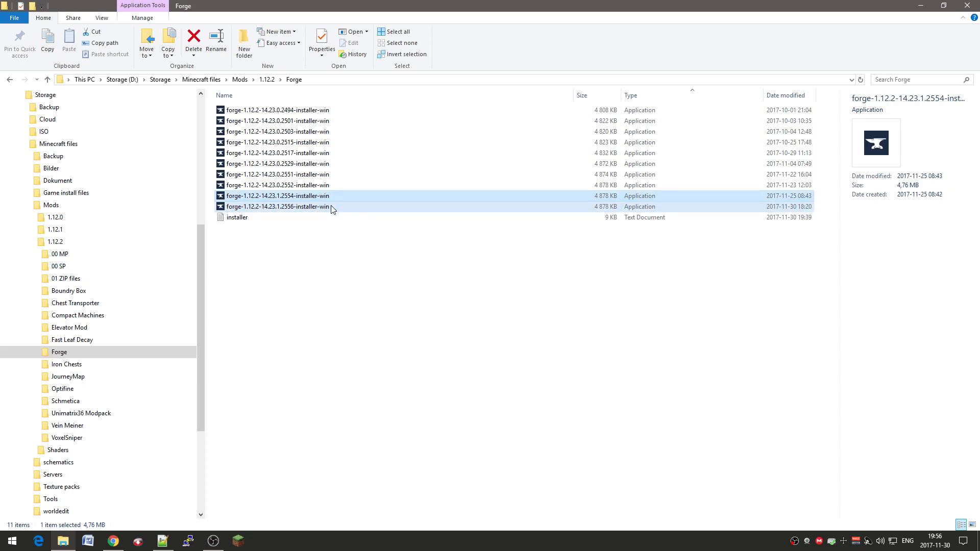
click(277, 206)
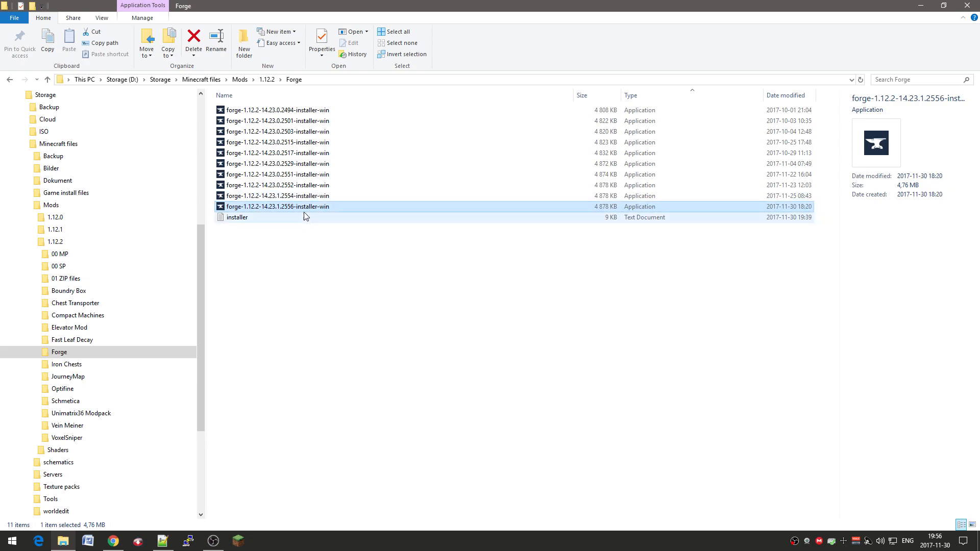
double_click(277, 207)
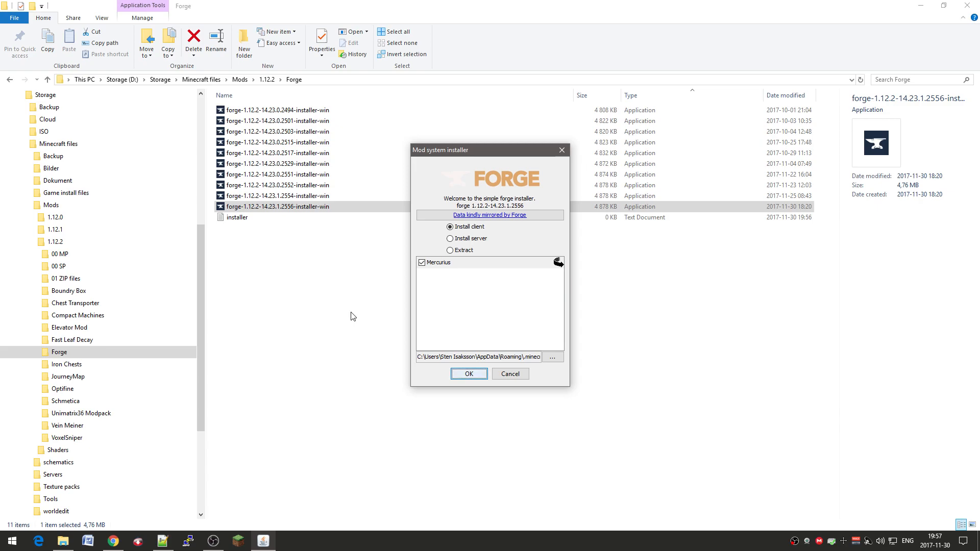
mouse_move(541, 315)
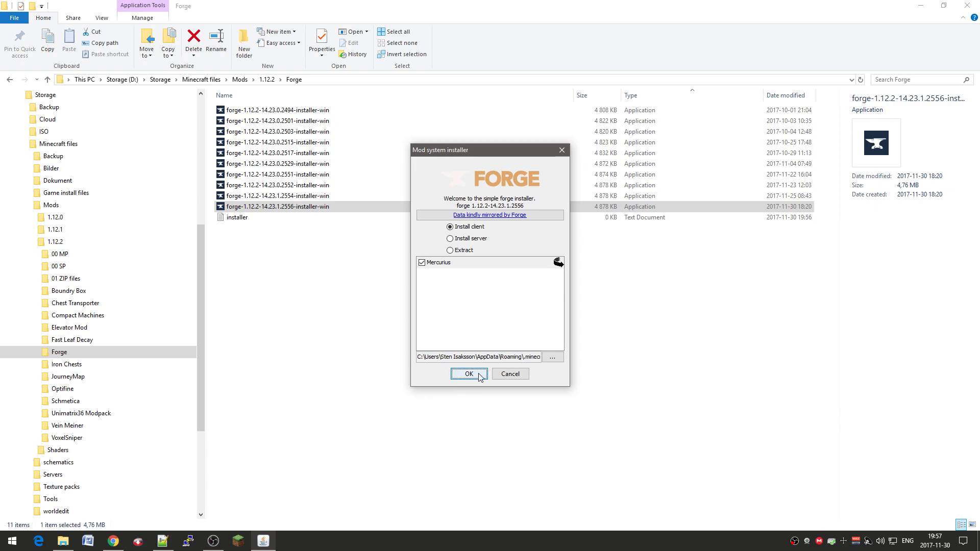
- Install the Forge 1.12.2-14.23.1.2556 client profile into the launcher
click(469, 373)
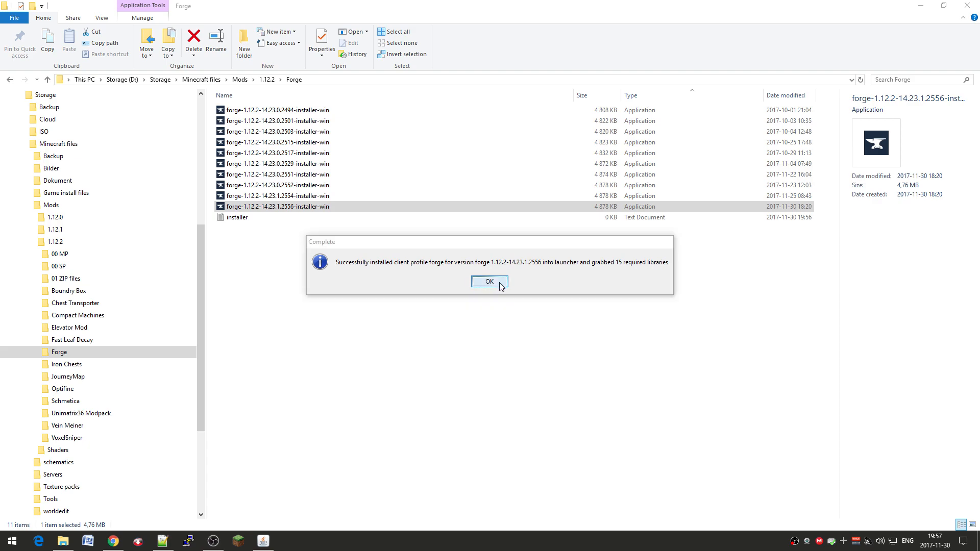
- Dismiss the Forge install success message and start the Minecraft Launcher
click(489, 282)
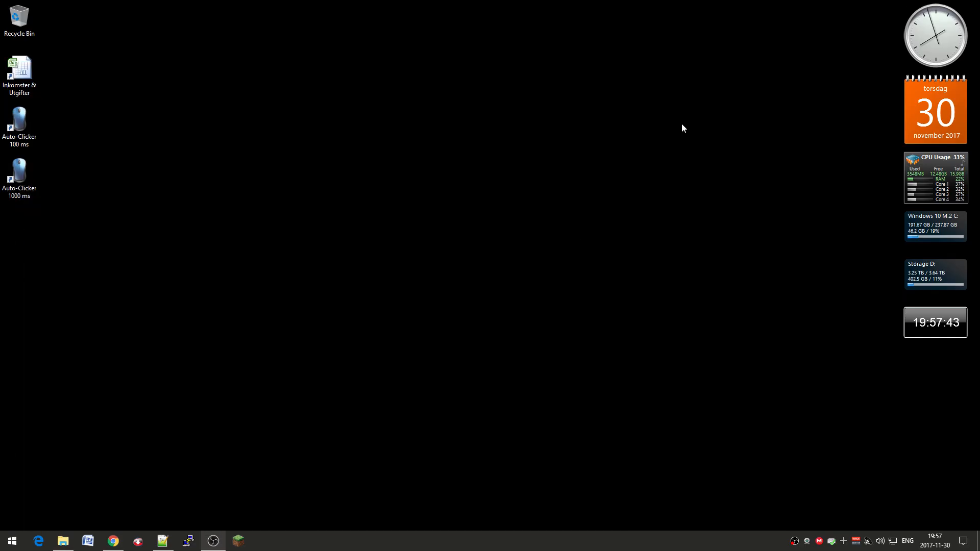
click(238, 541)
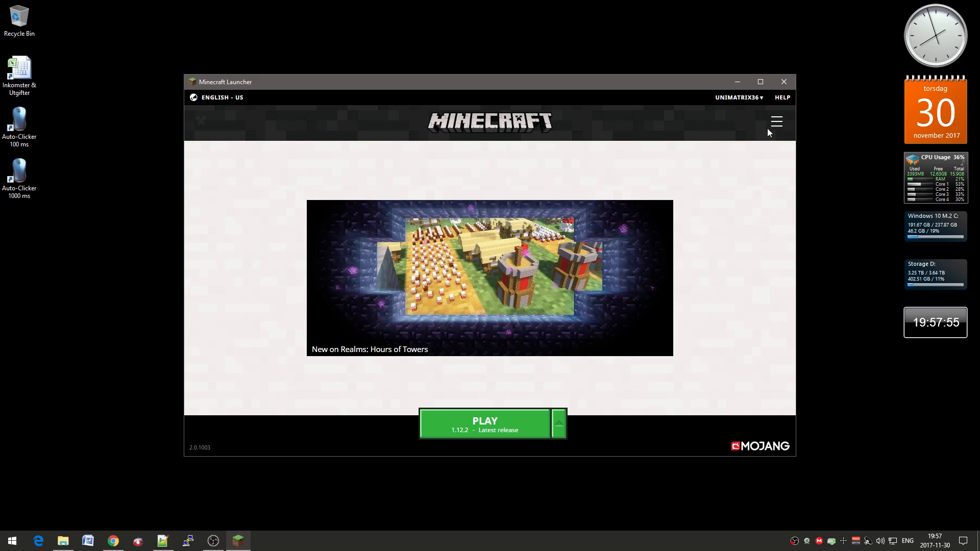
- Show Launch options listing Latest release 1.12.2 and the new forge profile
click(775, 121)
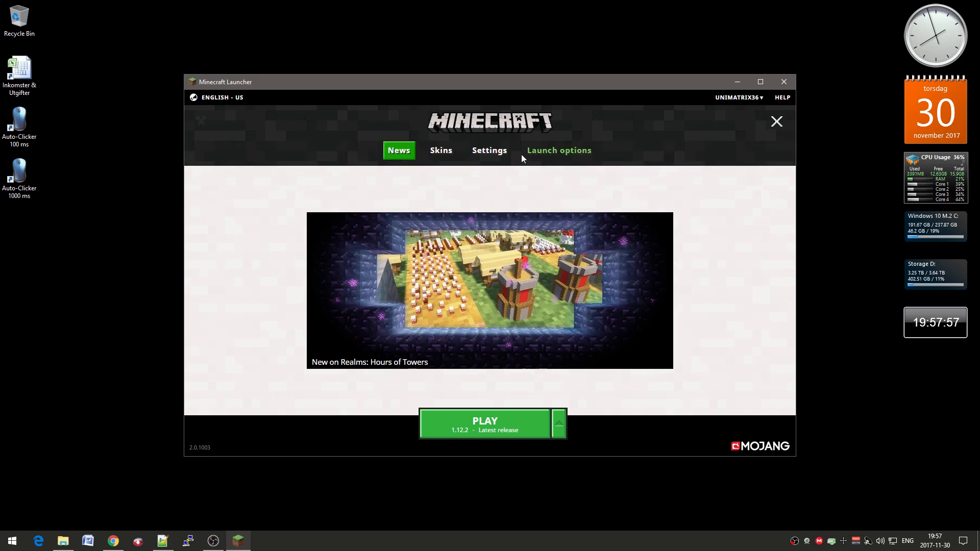
mouse_move(557, 184)
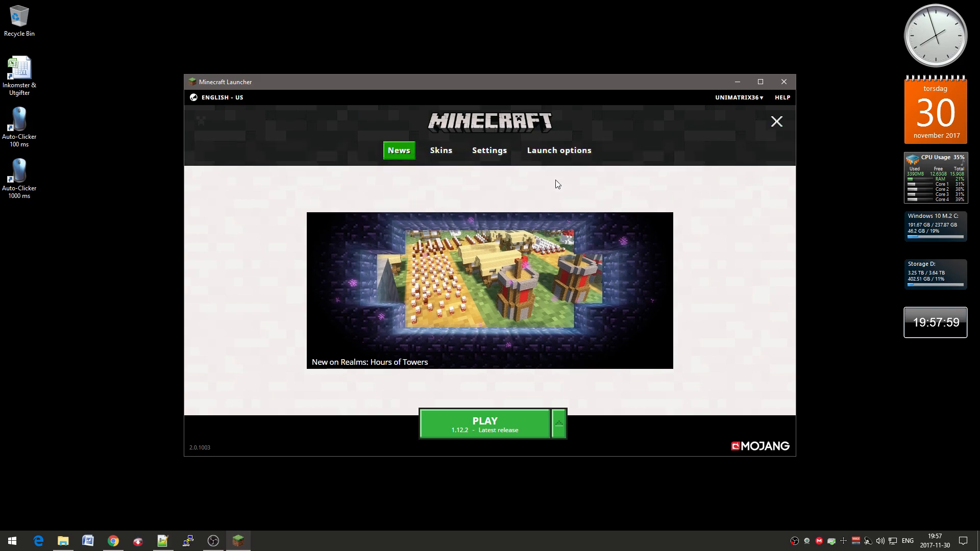
click(557, 150)
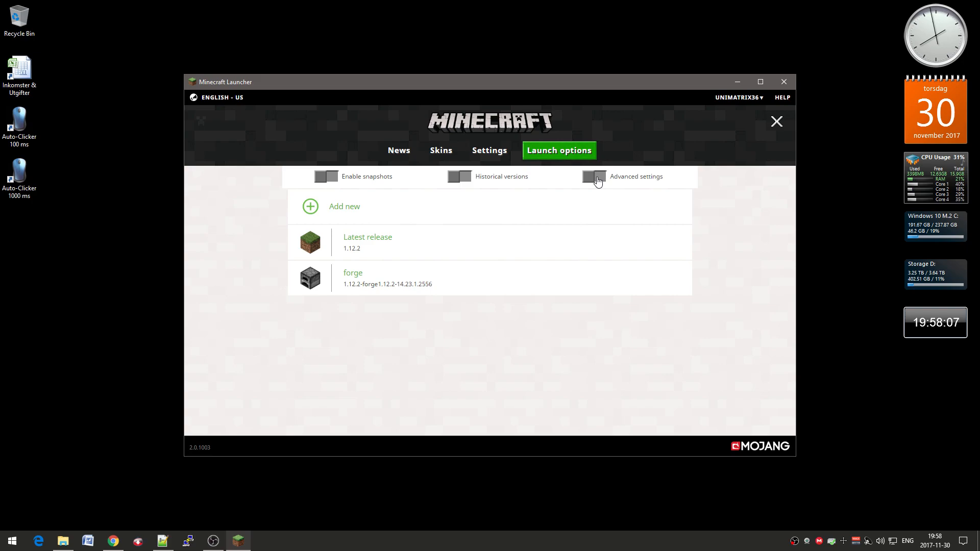
- Enable Advanced settings and open the forge profile for editing
click(592, 177)
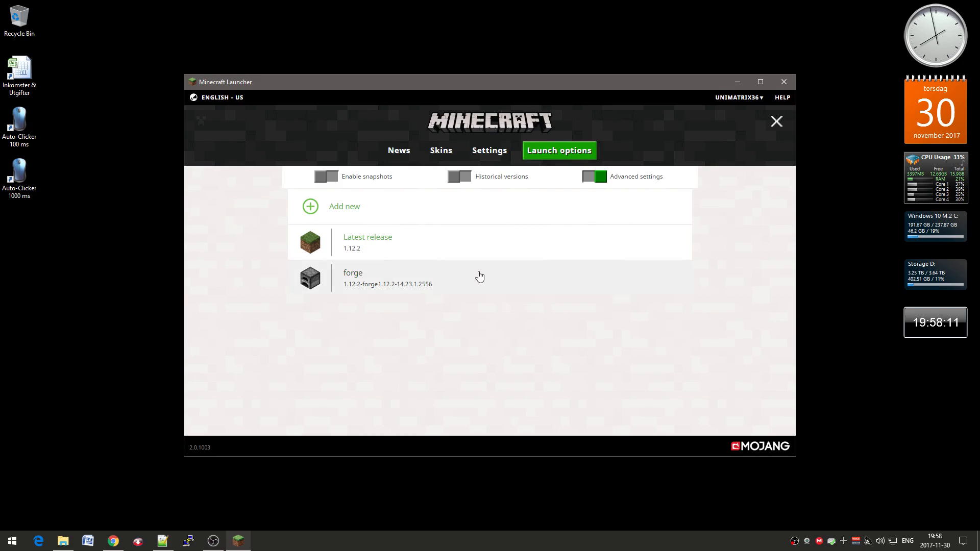
click(352, 277)
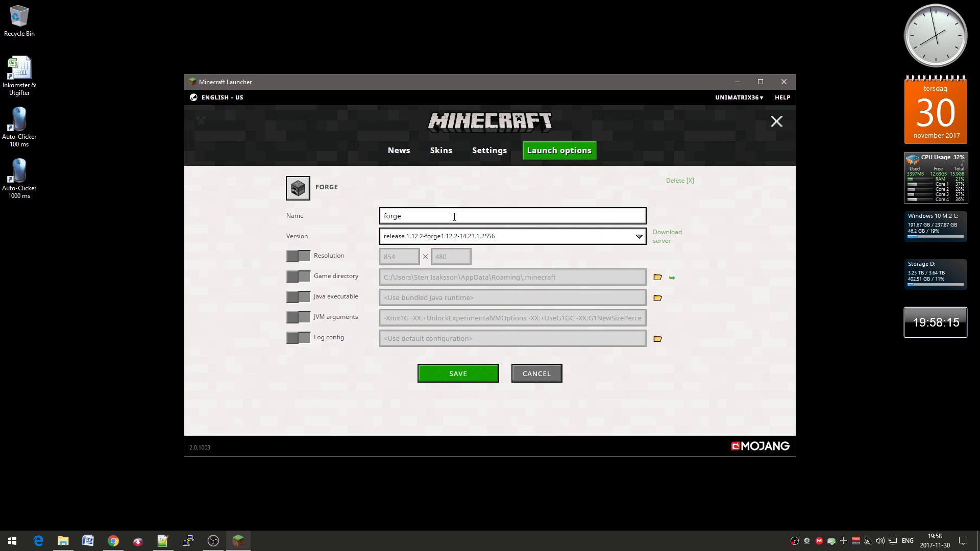
- Rename the profile to Forge, enable JVM arguments with -Xmx8G, and save it
click(453, 215)
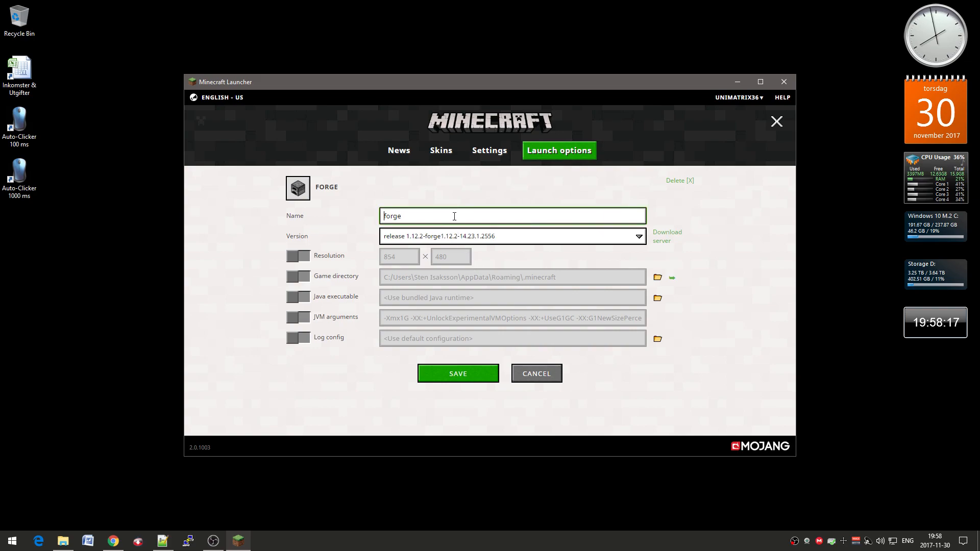
text(Forge)
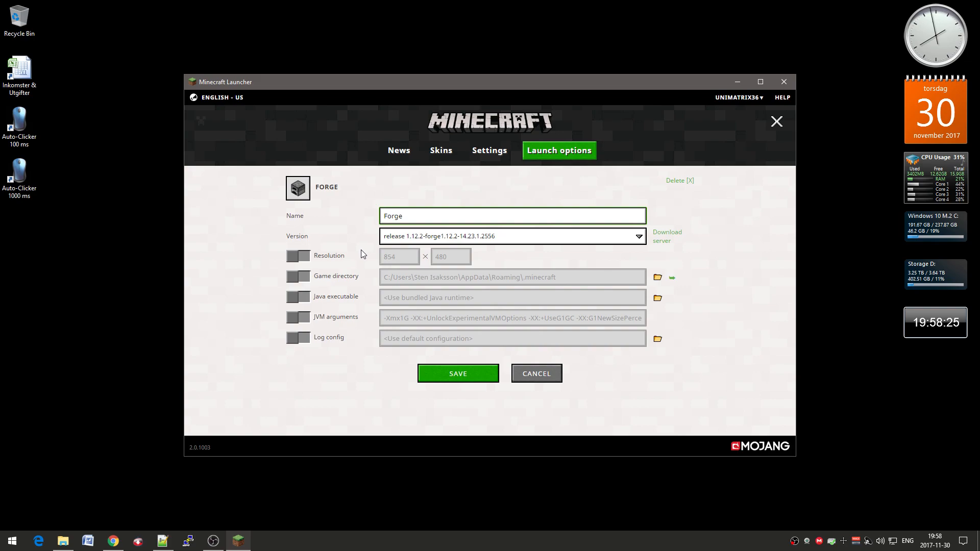
click(297, 316)
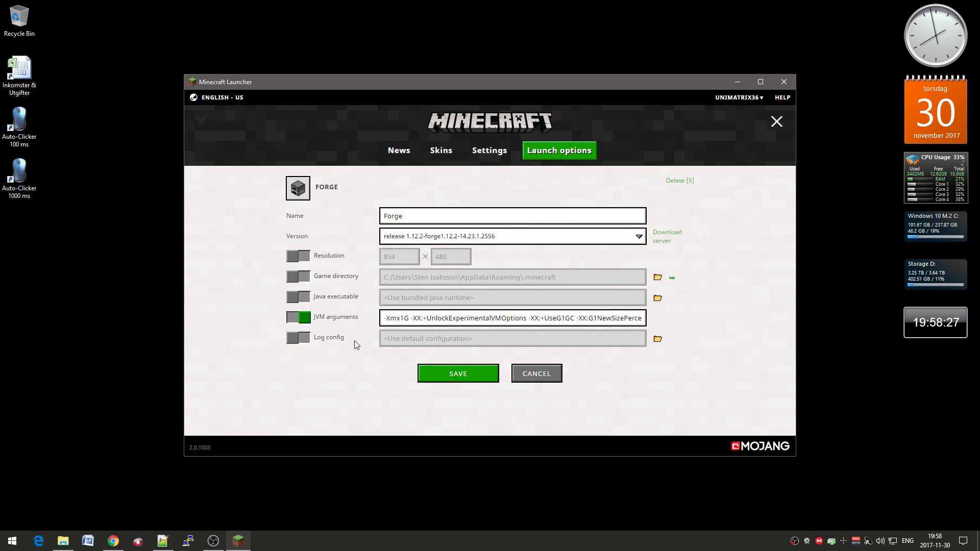
mouse_move(382, 338)
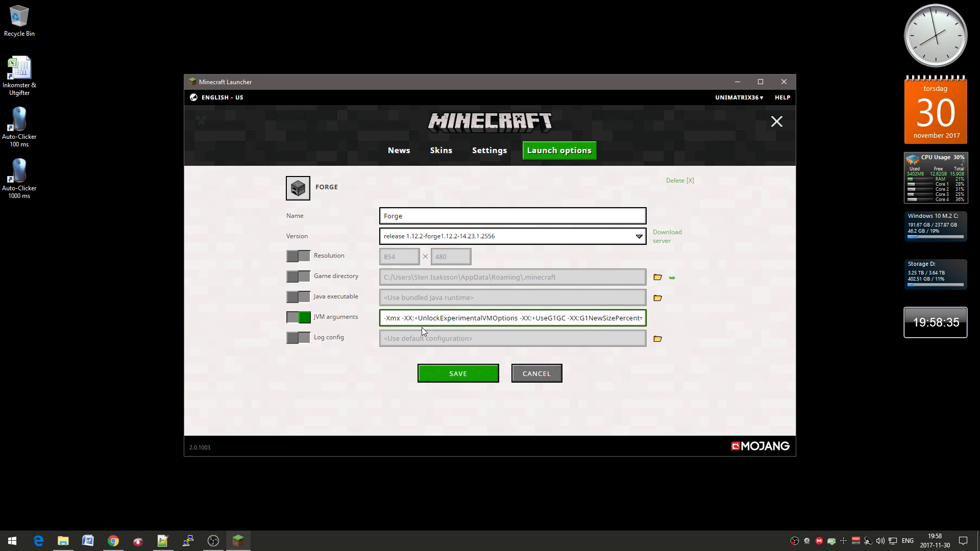
click(400, 318)
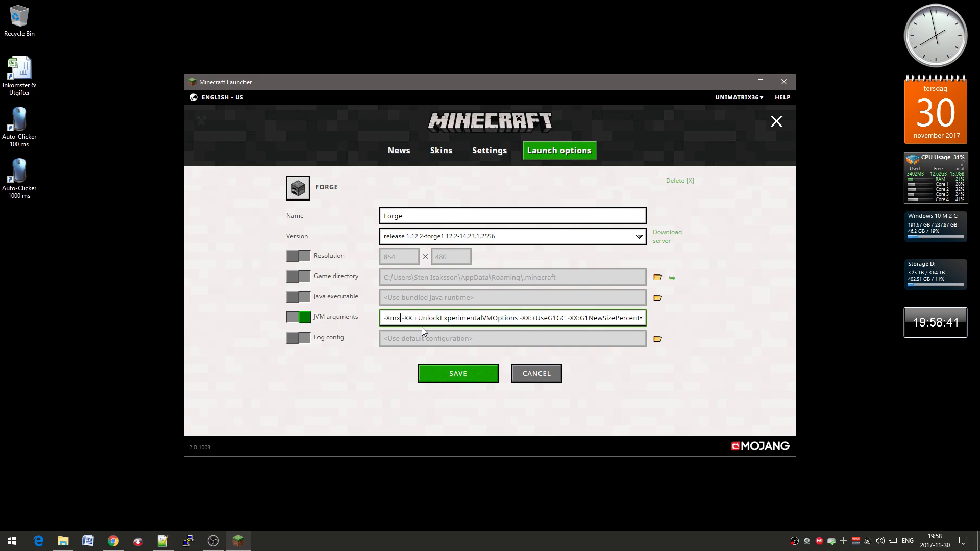
text(8192)
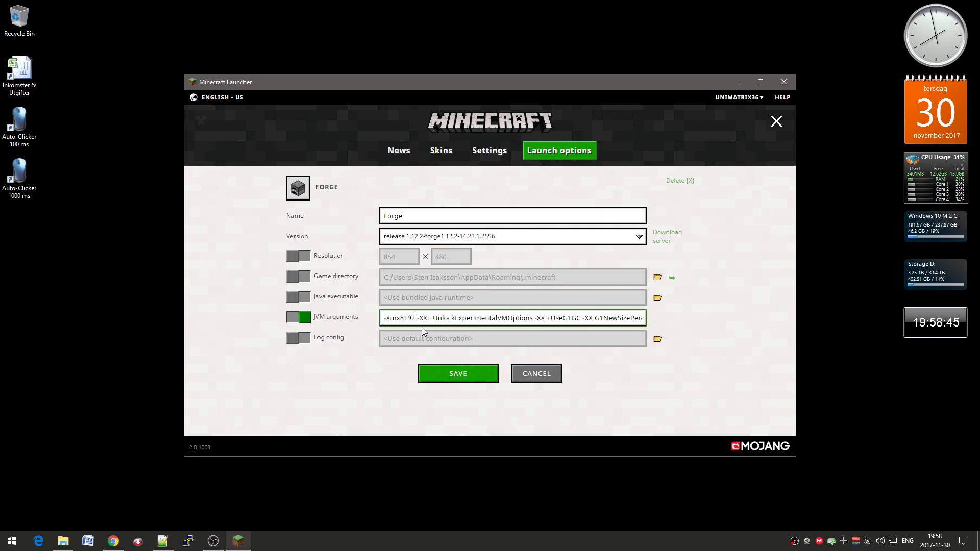
text(M)
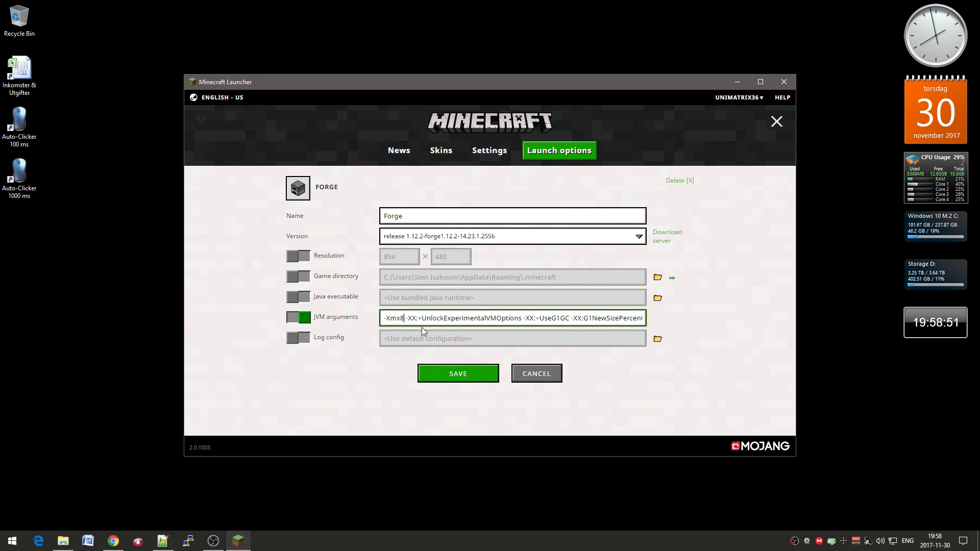
text(G)
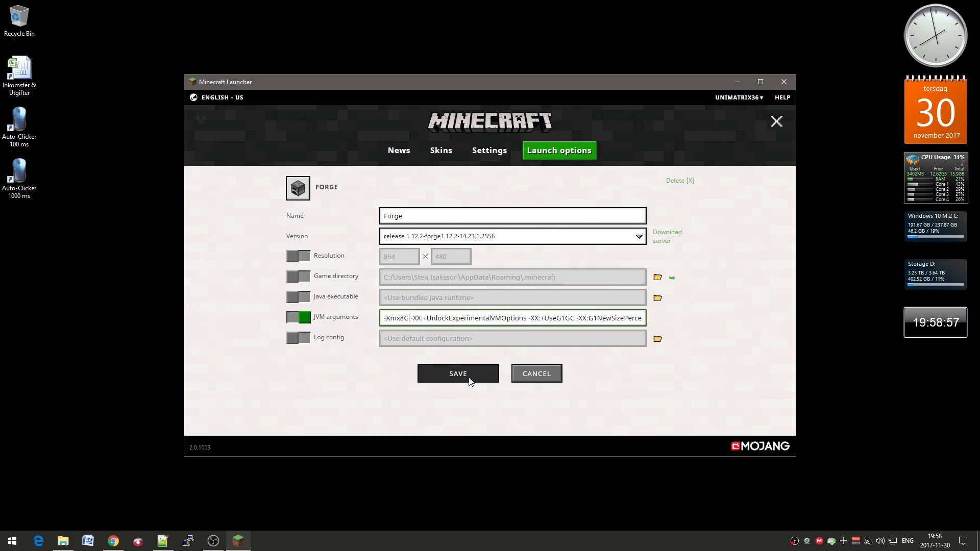
click(458, 374)
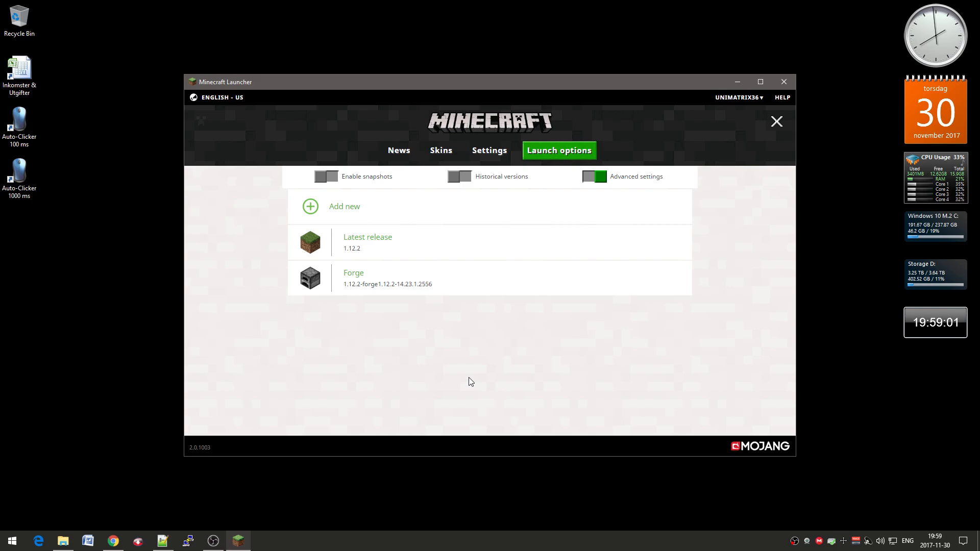
mouse_move(417, 156)
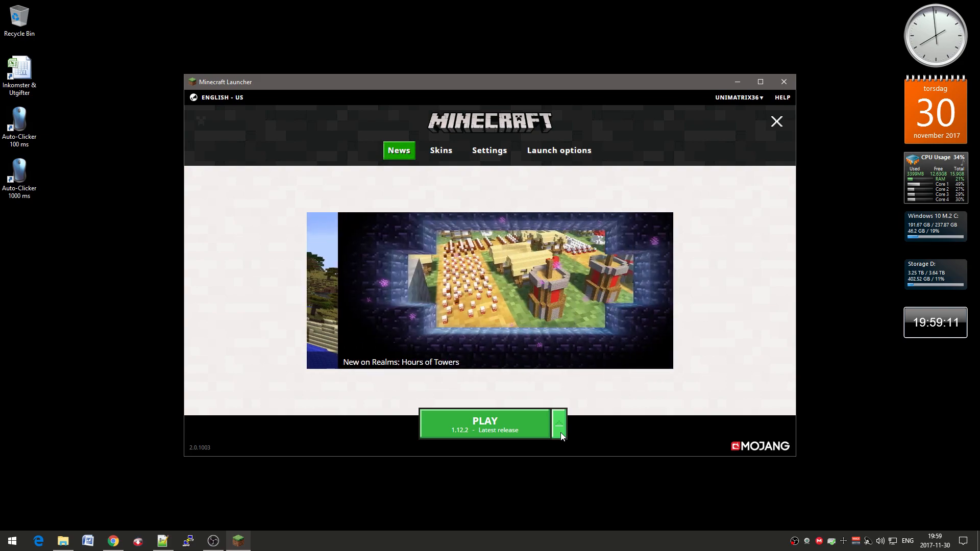
- Select the Forge profile from the dropdown beside PLAY and launch the game
click(558, 425)
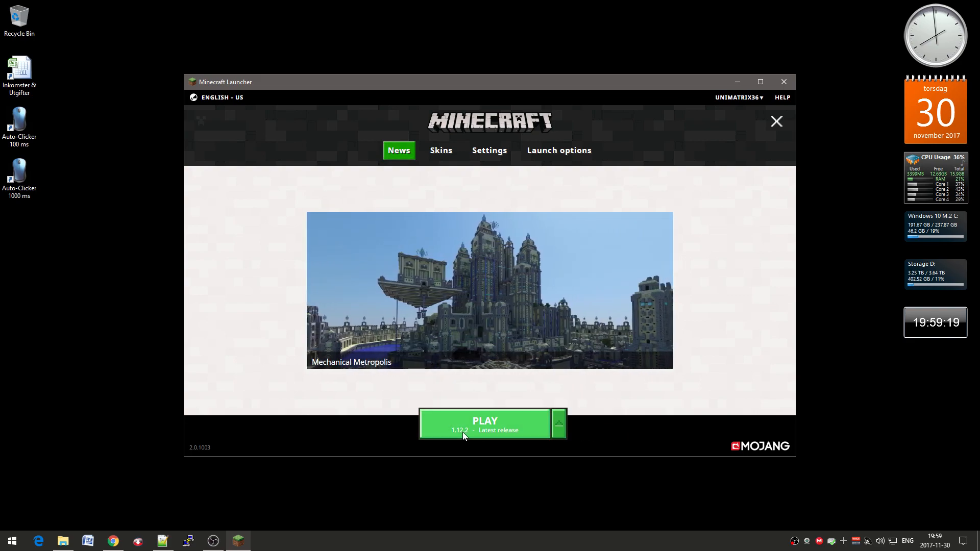
click(558, 423)
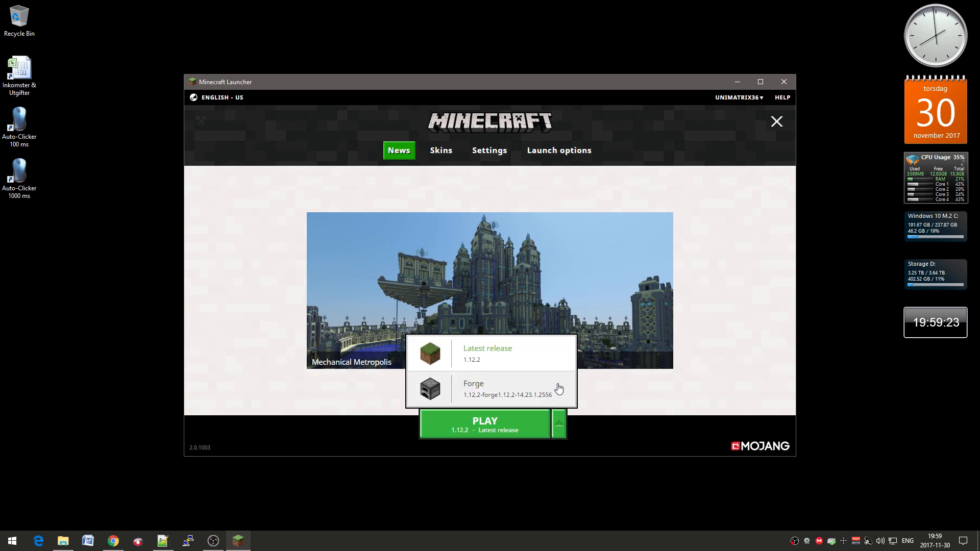
click(473, 388)
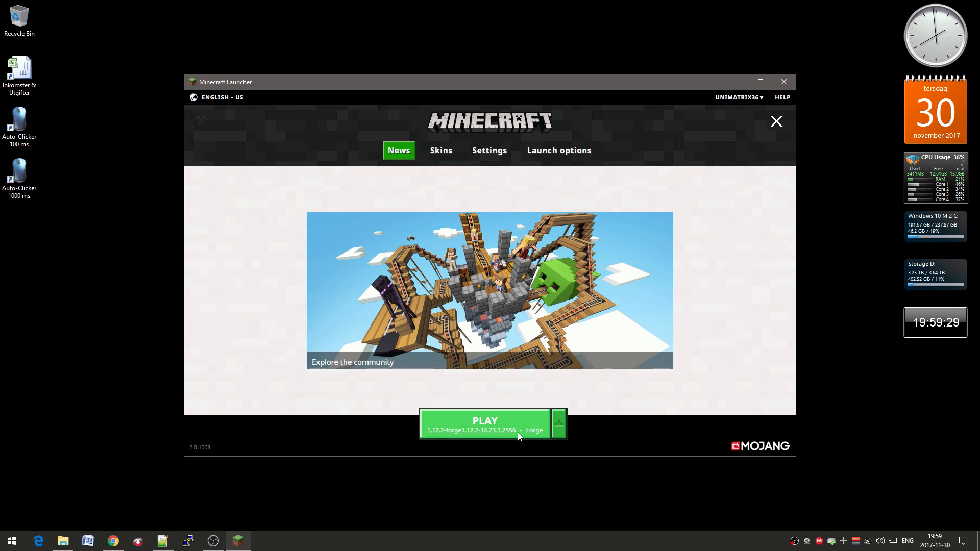
click(483, 423)
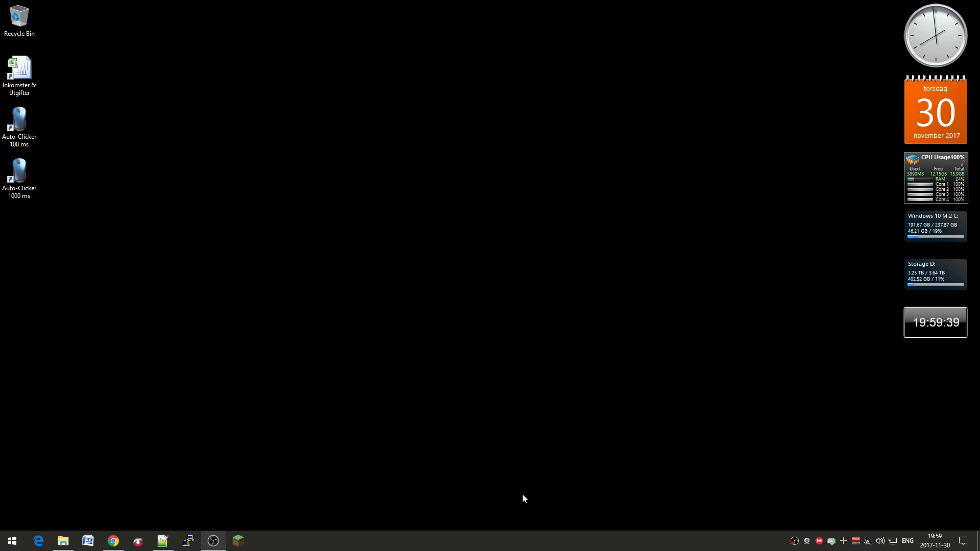
- Wait on the desktop while Minecraft 1.12.2 with Forge loads to the title screen
click(262, 541)
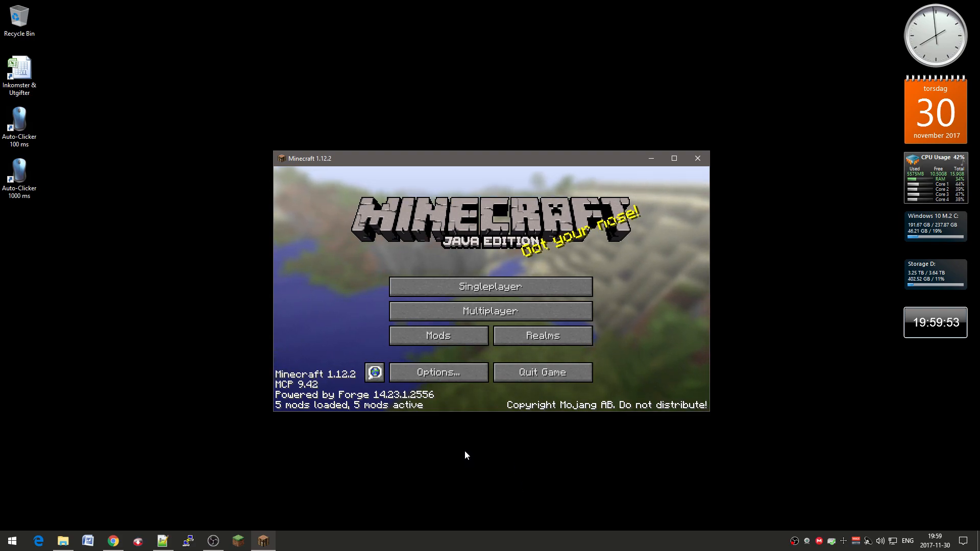
mouse_move(439, 411)
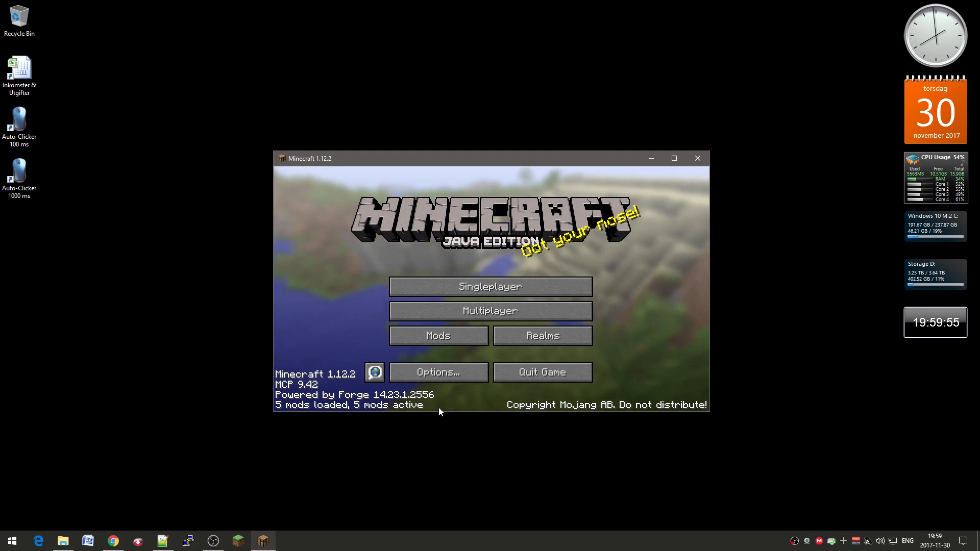
- Review the Mods list (Minecraft, MCP, FML, Forge, mercurius_updater), then go to Options
click(438, 334)
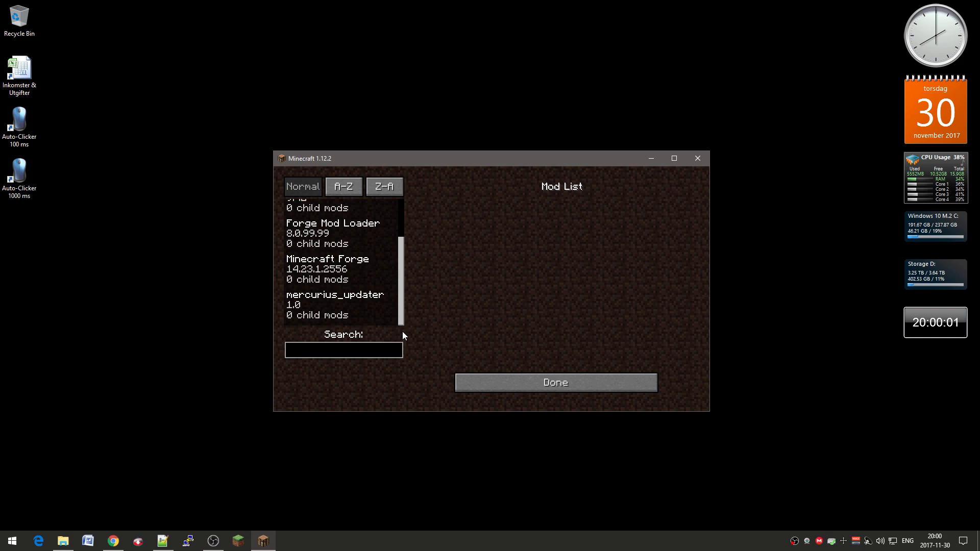
mouse_move(399, 288)
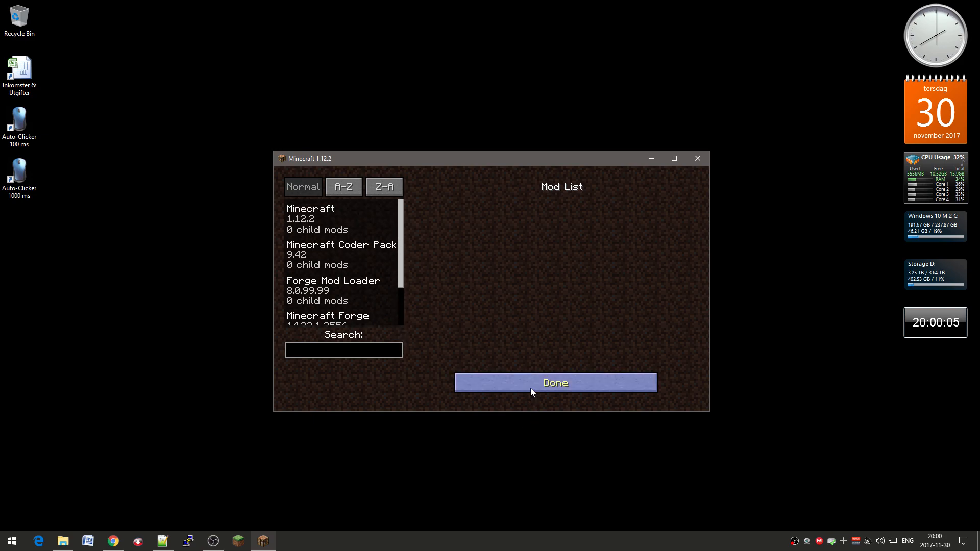
click(554, 382)
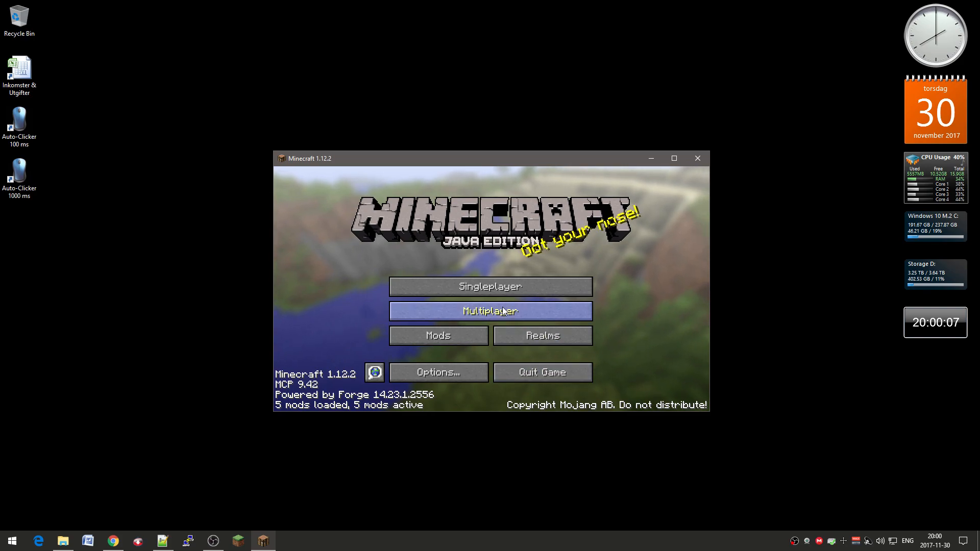
click(438, 372)
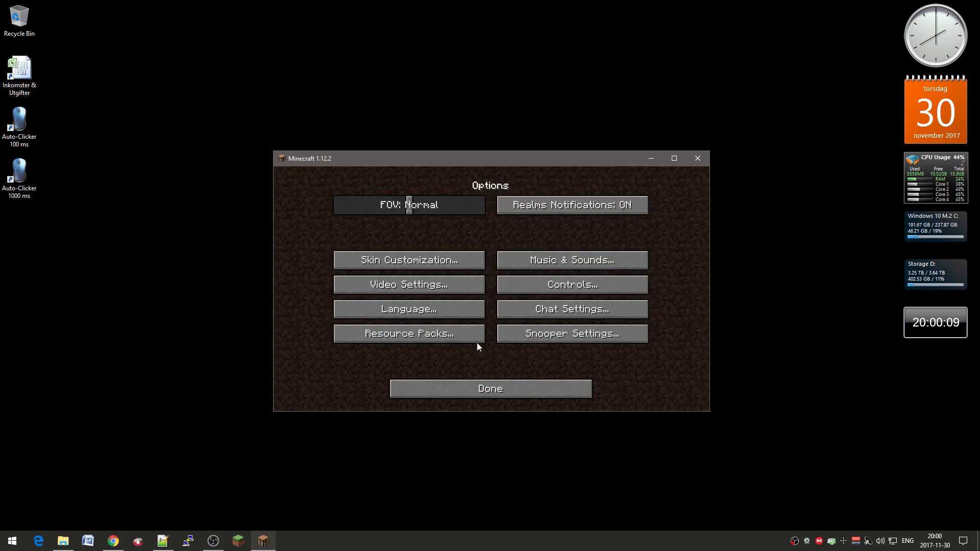
- Turn Music to OFF in Music & Sounds and return to the title screen
click(571, 259)
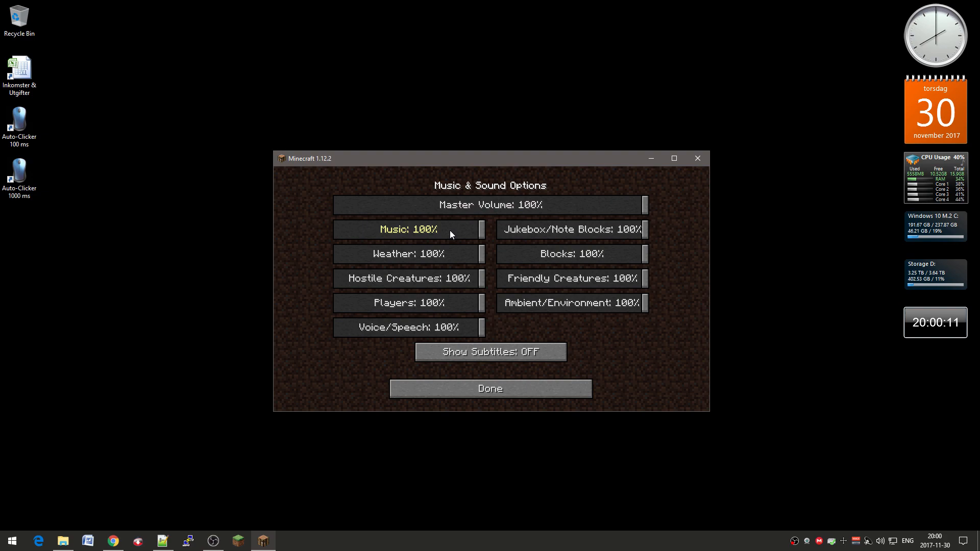
drag(449, 229, 336, 229)
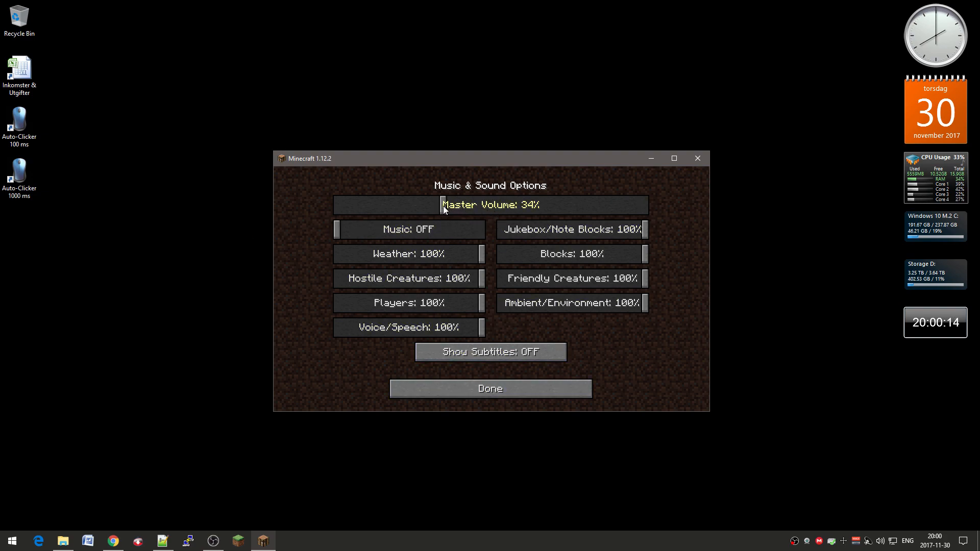
click(490, 387)
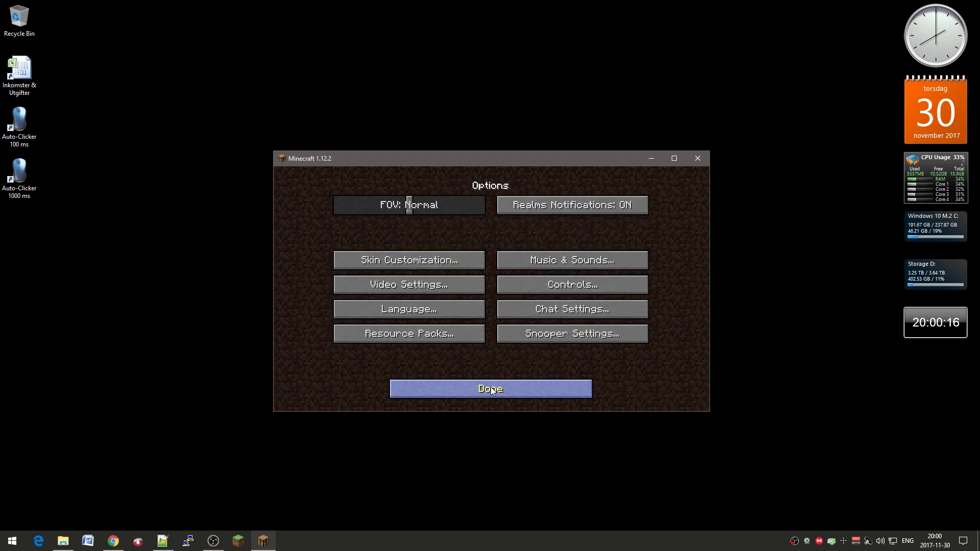
click(490, 388)
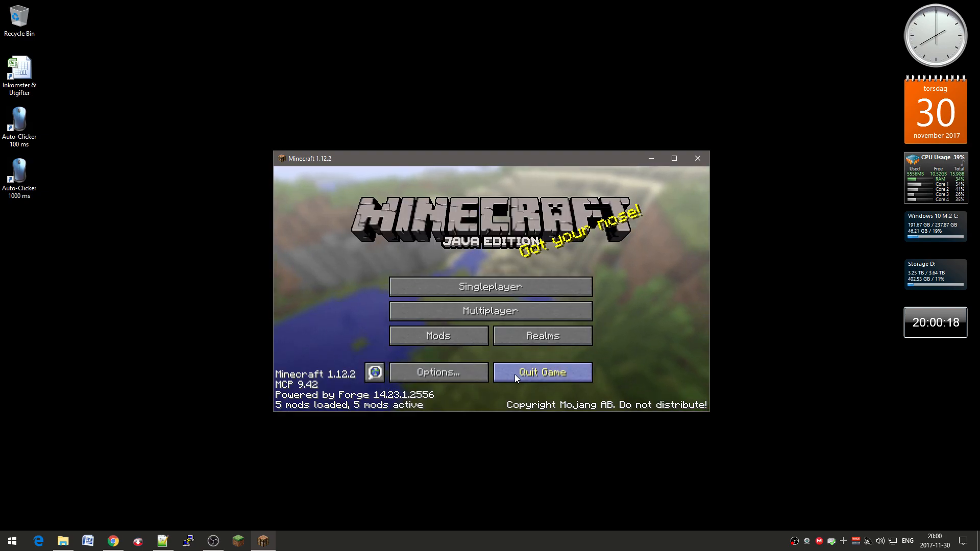
- Quit the game and bring up File Explorer from the taskbar
click(541, 371)
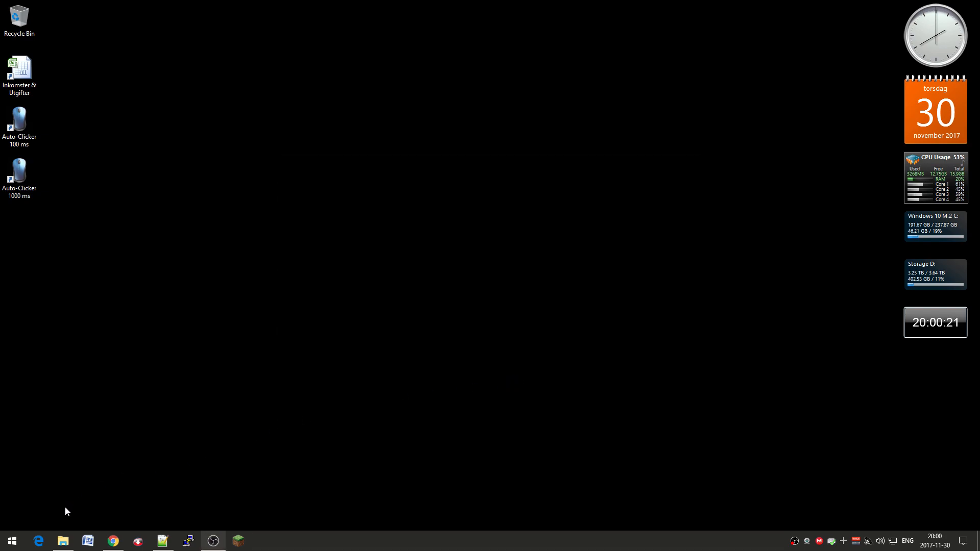
click(62, 541)
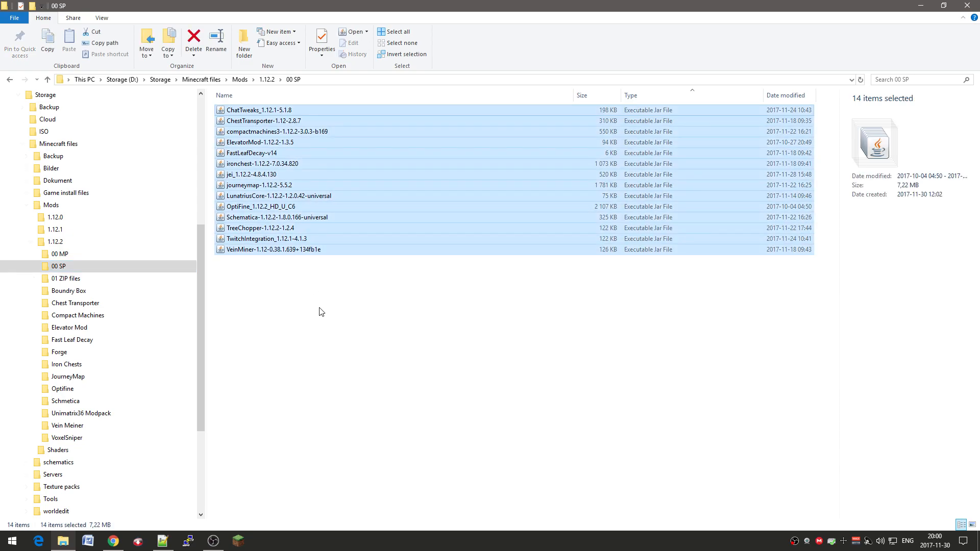
- Copy the 14 selected mod jar files in the 1.12.2 '00 SP' folder
right_click(279, 196)
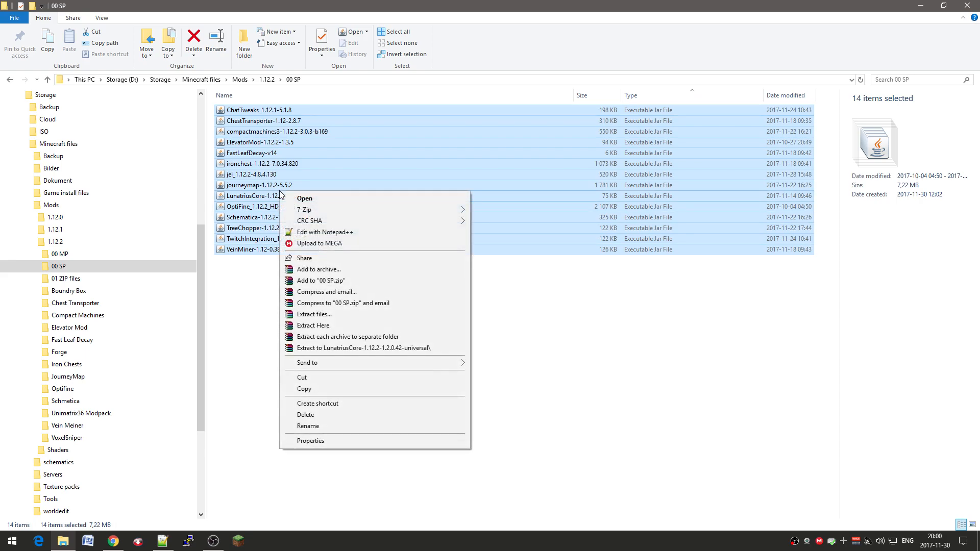
mouse_move(374, 392)
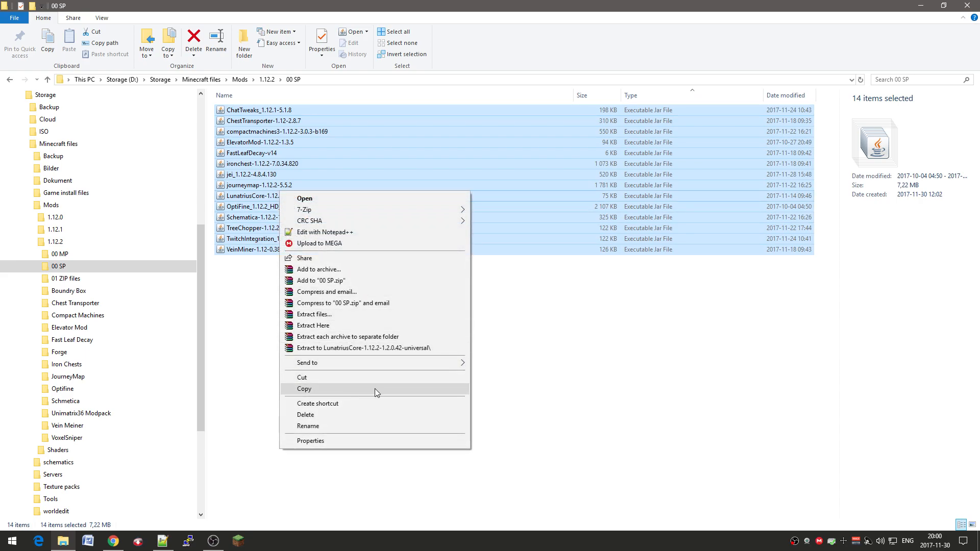
click(304, 389)
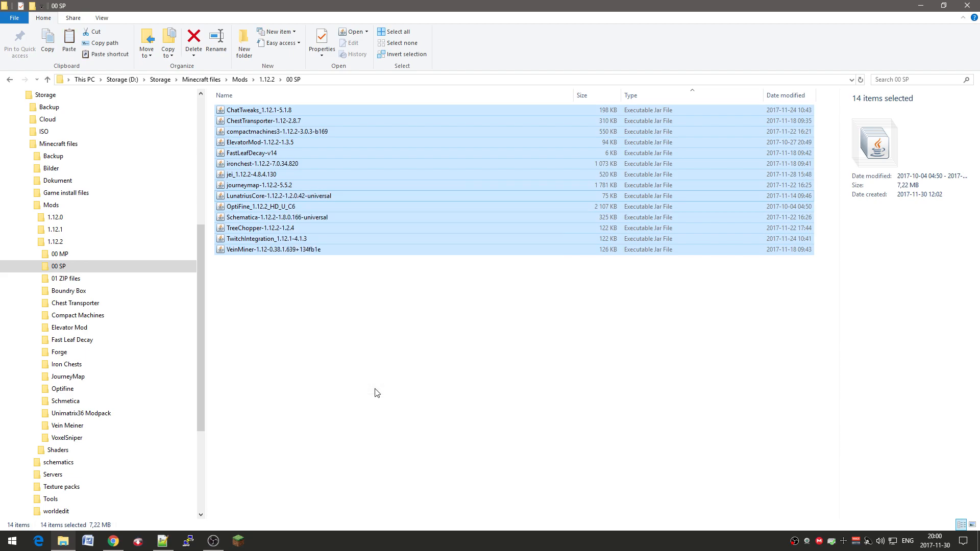
mouse_move(294, 474)
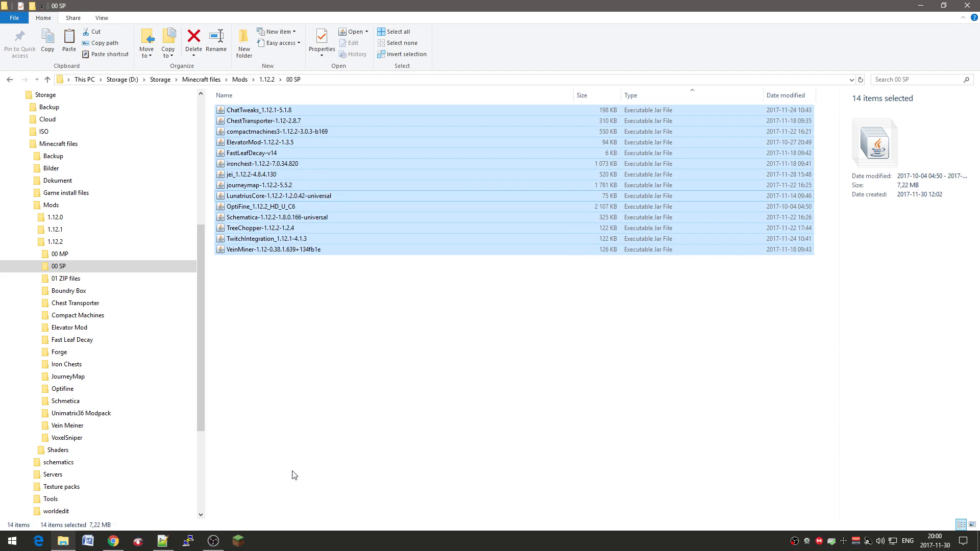
mouse_move(262, 519)
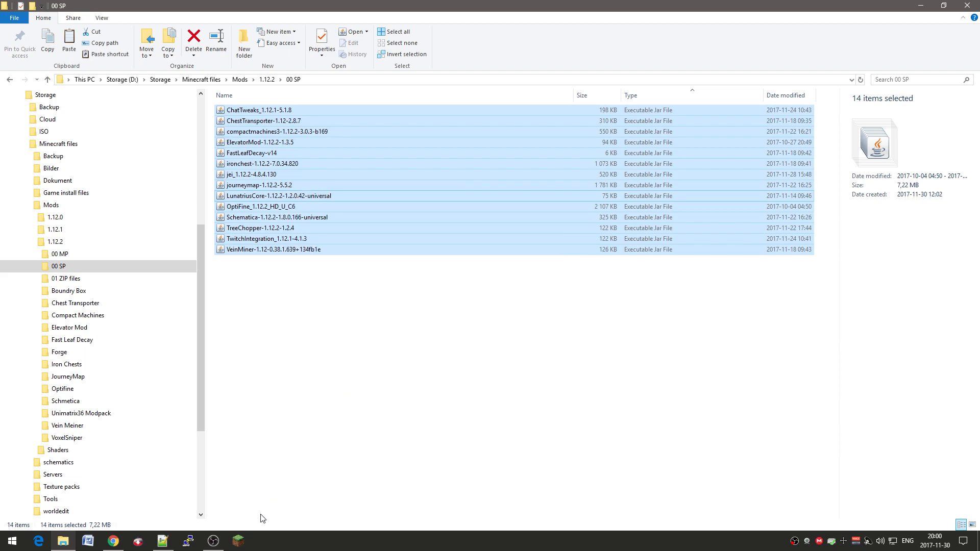
mouse_move(290, 464)
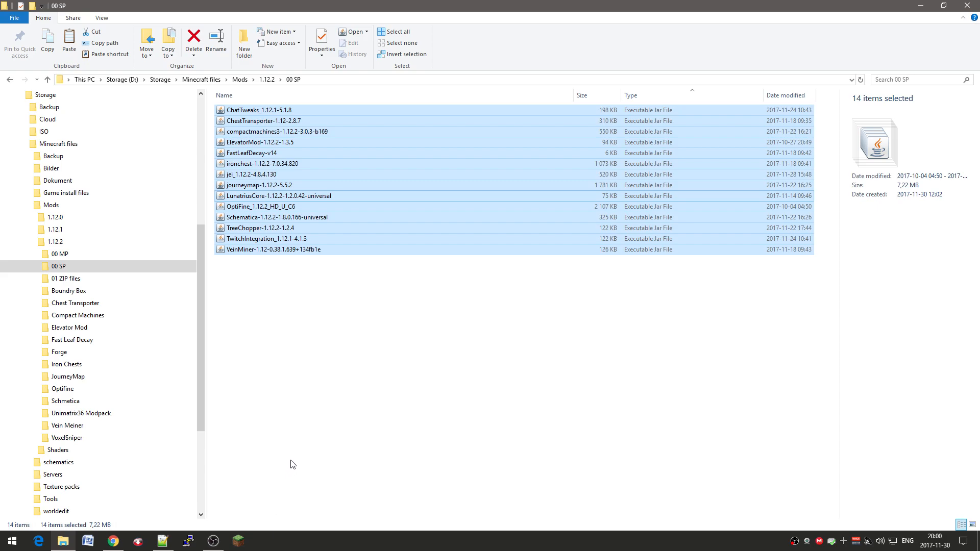
mouse_move(246, 534)
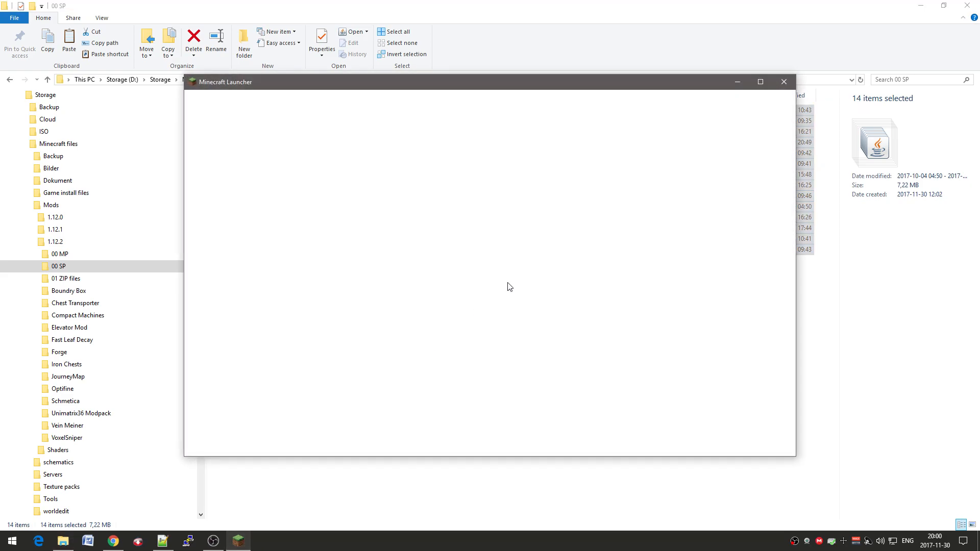
- Go to the Forge profile's Game directory folder, opening .minecraft in File Explorer
click(558, 150)
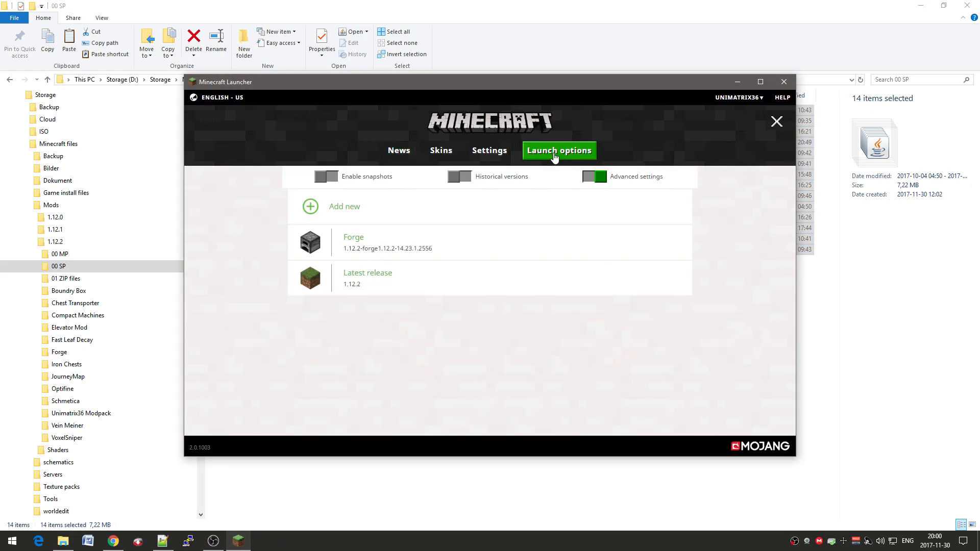
mouse_move(497, 242)
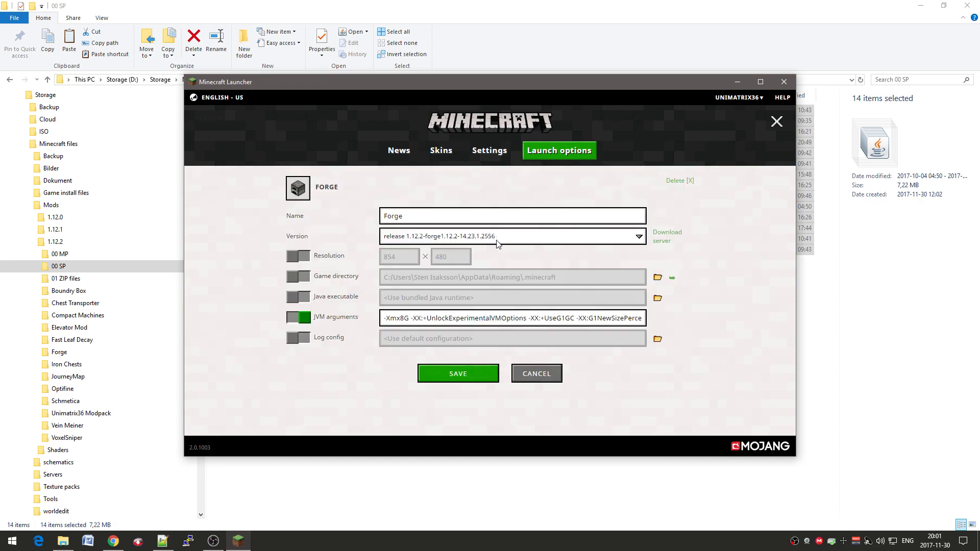
mouse_move(672, 279)
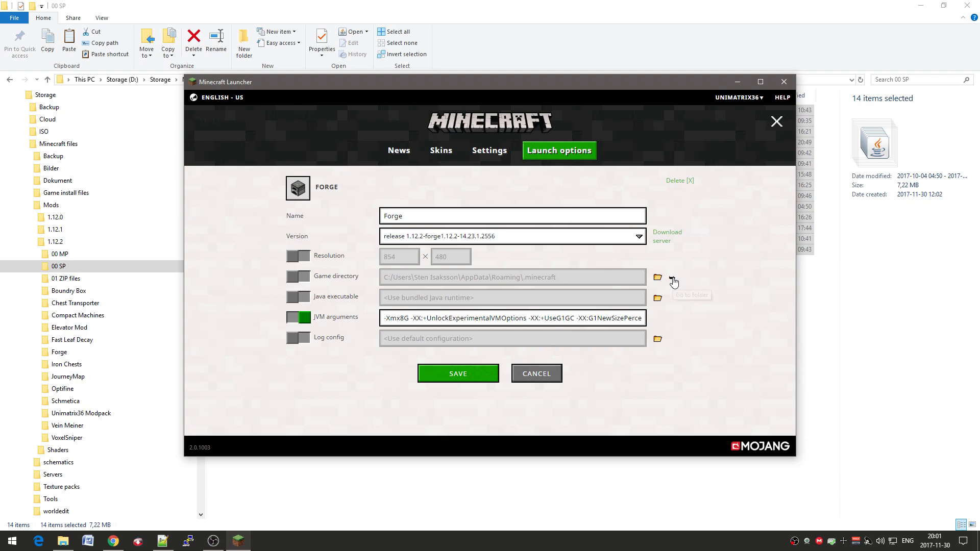
mouse_move(349, 280)
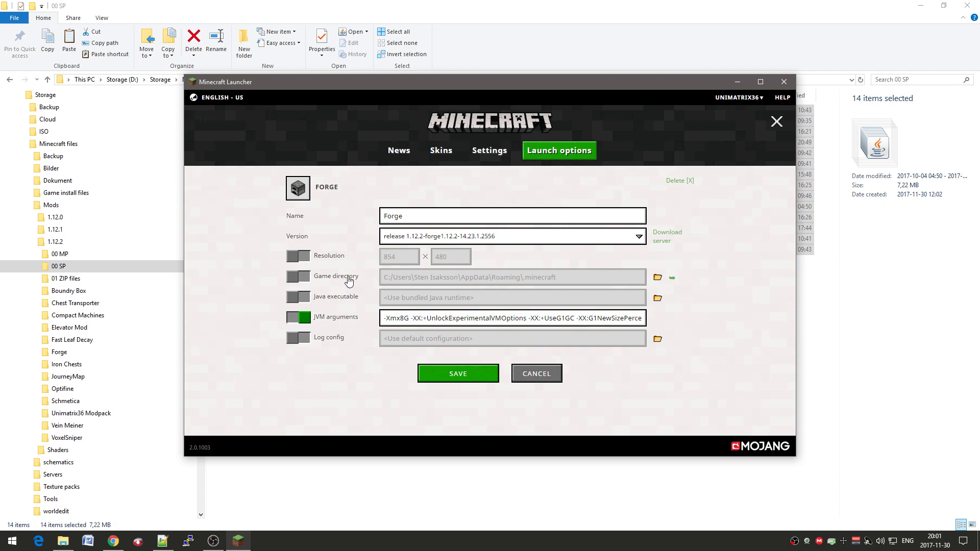
mouse_move(672, 280)
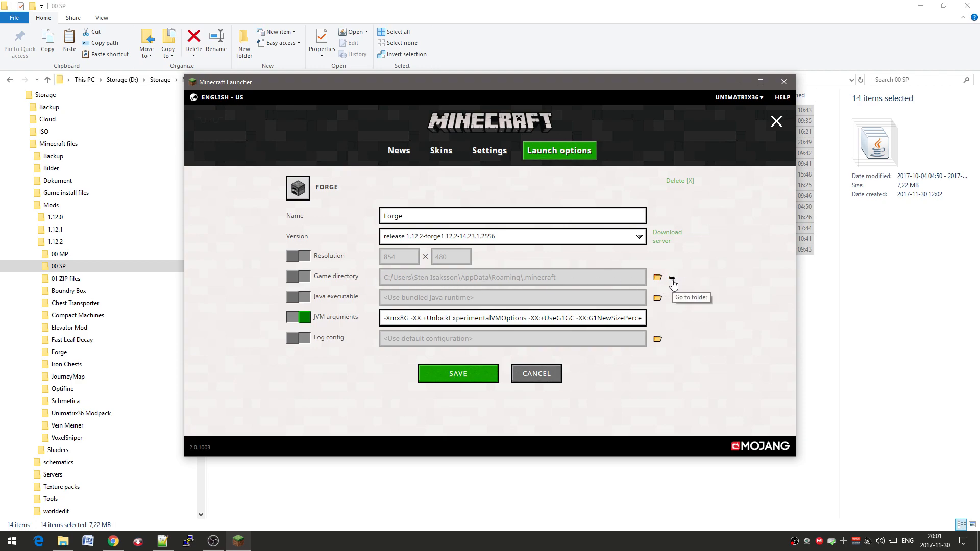
click(657, 277)
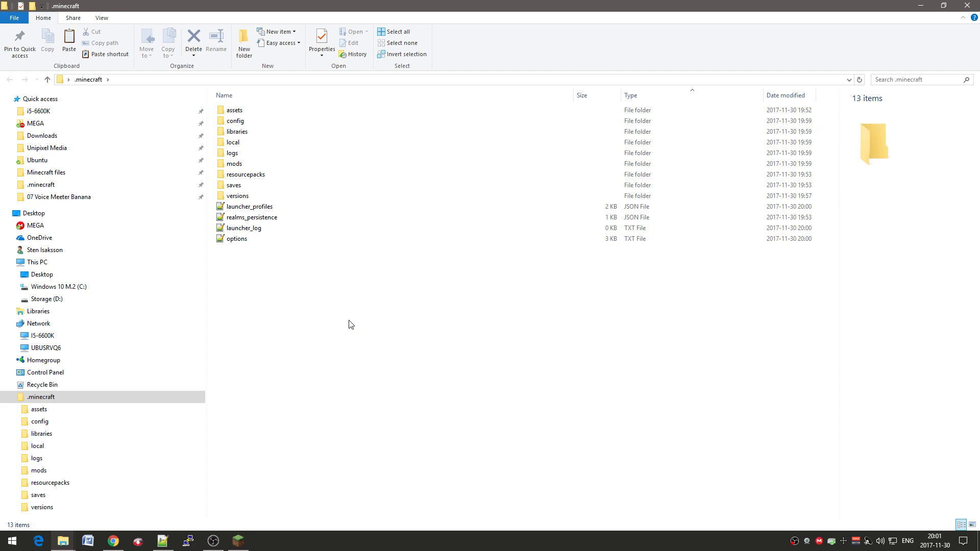
- Select and open the mods folder inside .minecraft to inspect it
click(233, 142)
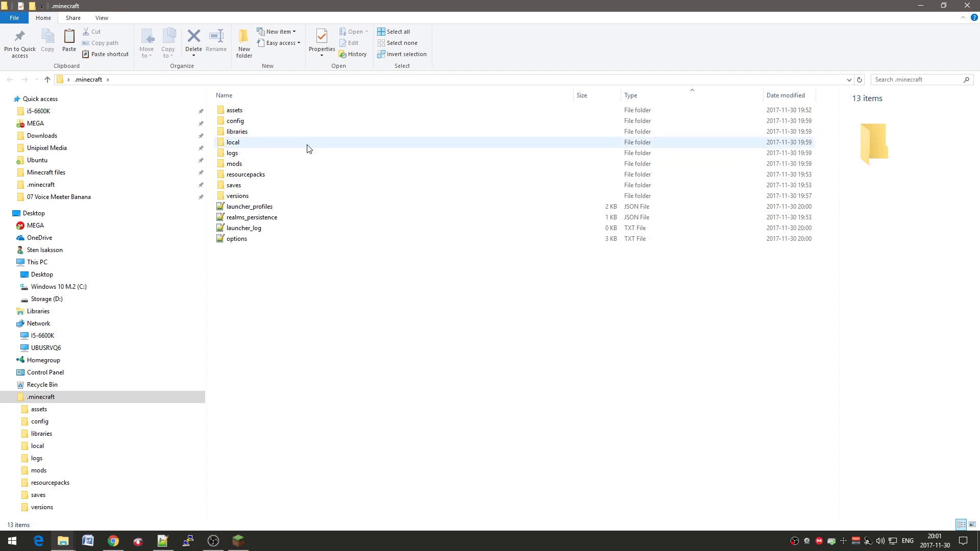
click(235, 163)
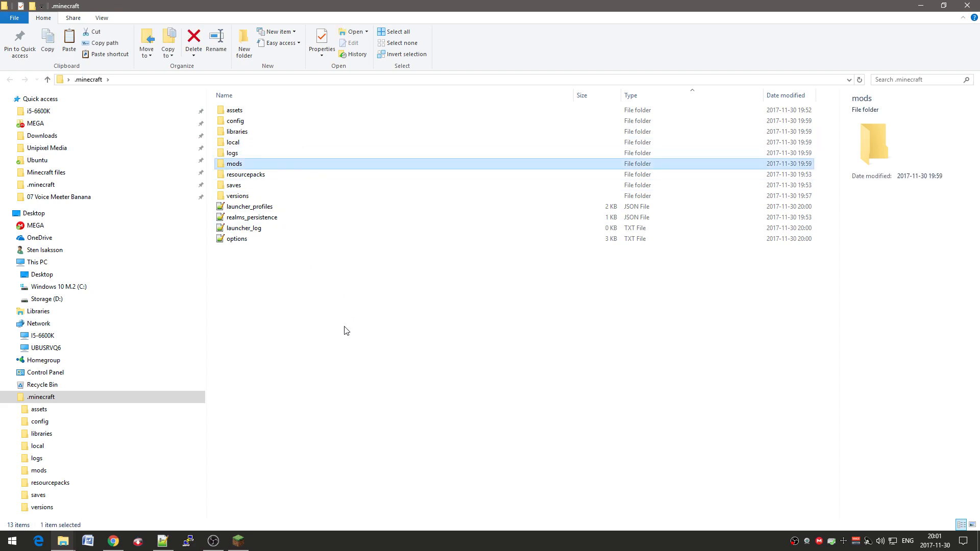
mouse_move(289, 168)
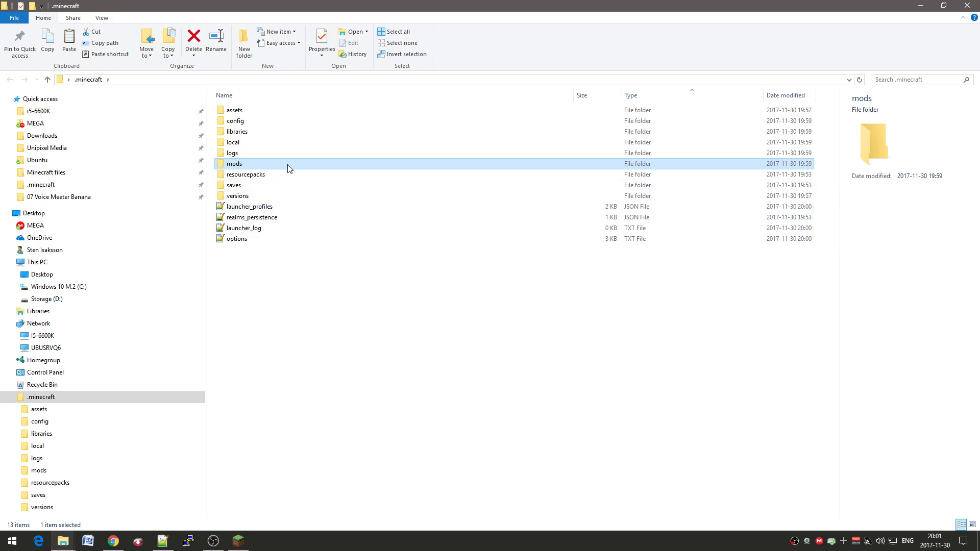
double_click(234, 163)
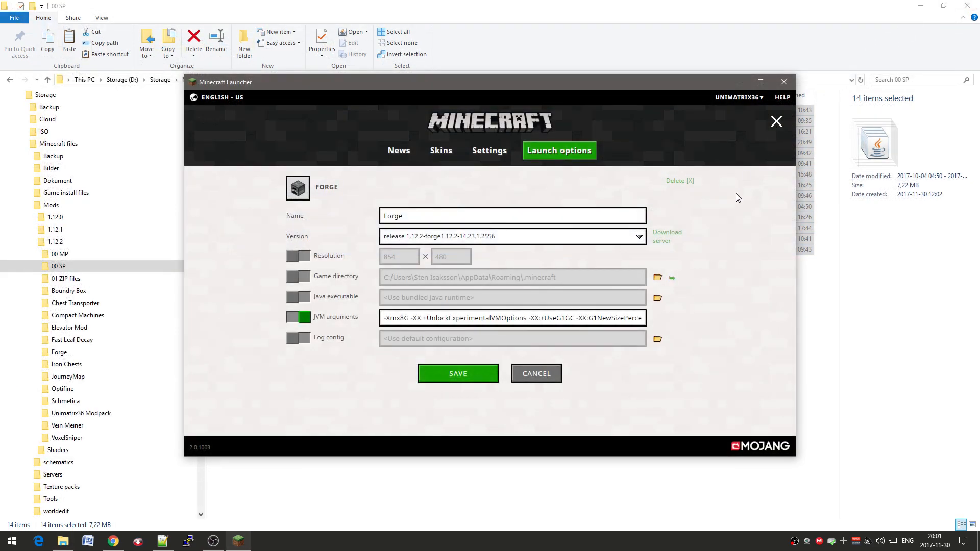
- Minimize the Minecraft Launcher and put away the 00 SP Explorer window
click(782, 82)
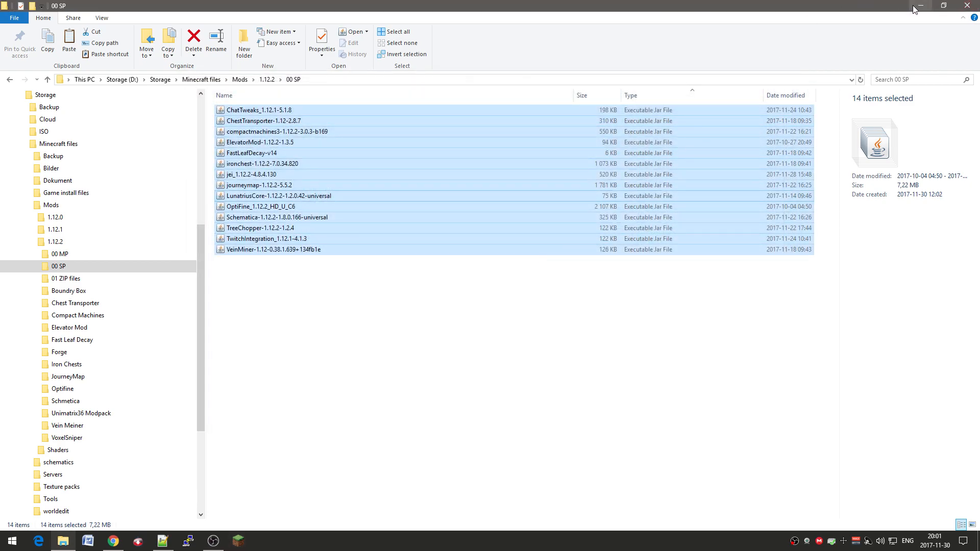
click(919, 6)
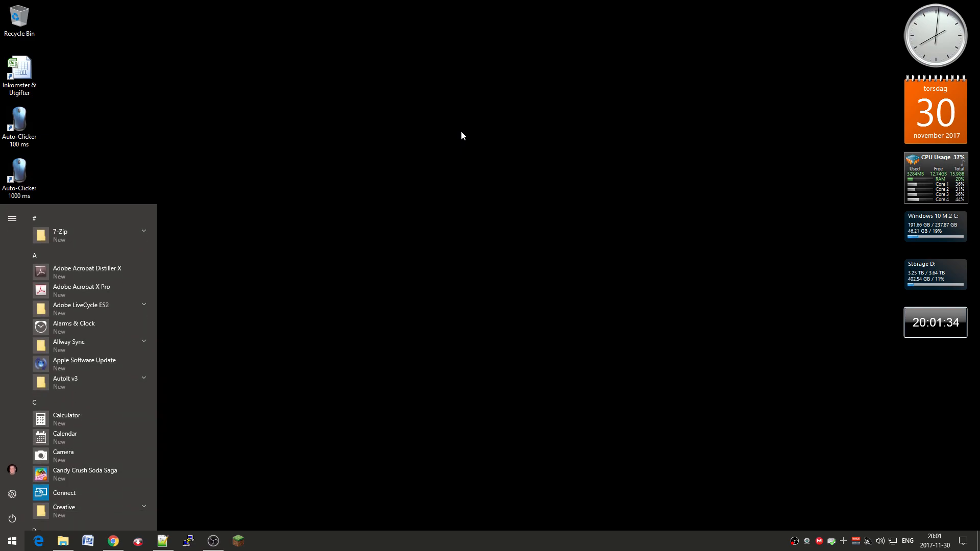
- Search %appdata% from the Start menu and open the Roaming folder
text(%appdata%)
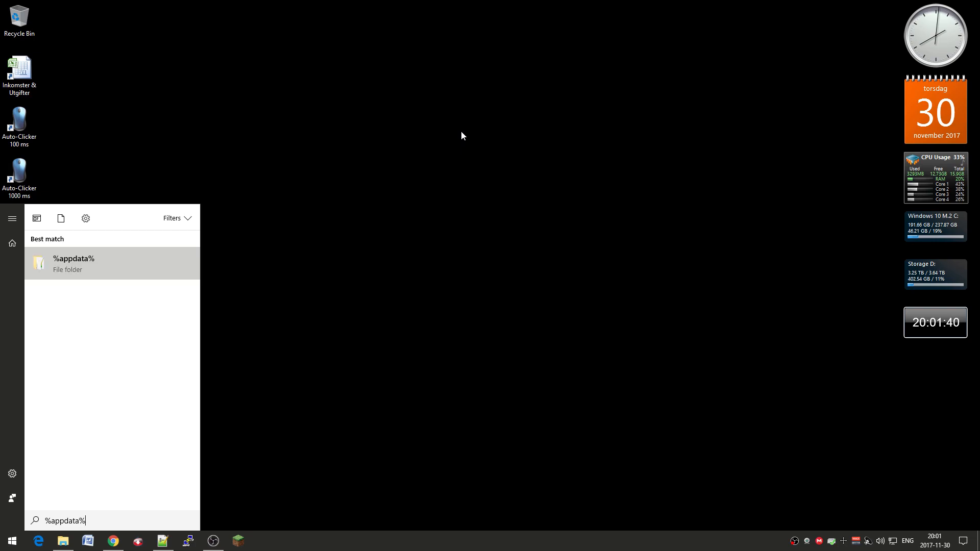
click(73, 263)
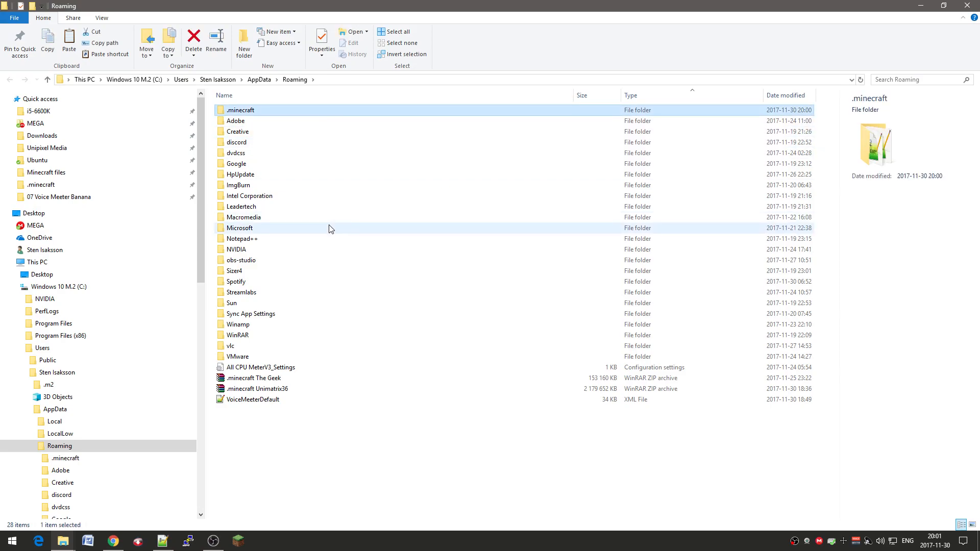
- Browse .minecraft, selecting mods, resourcepacks and saves, and open the saves folder
double_click(239, 110)
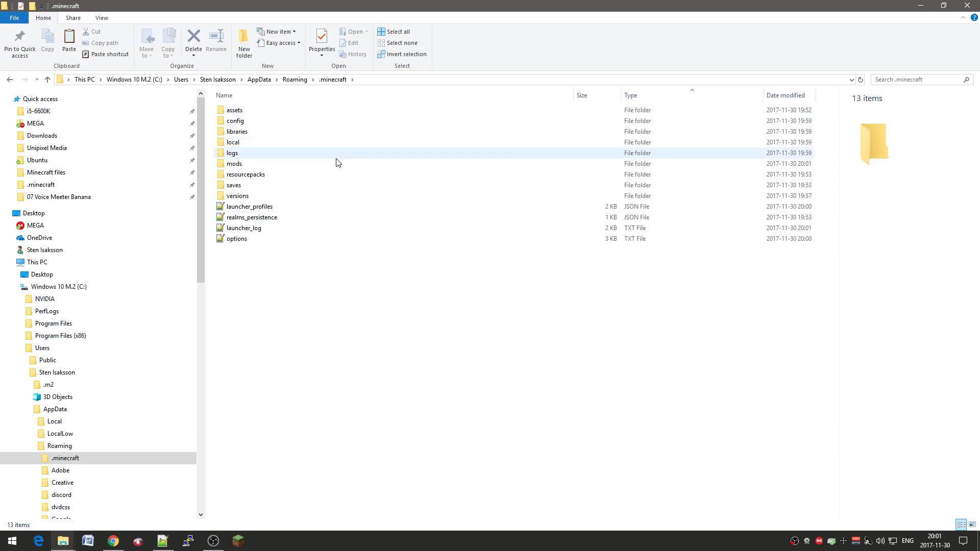
click(250, 164)
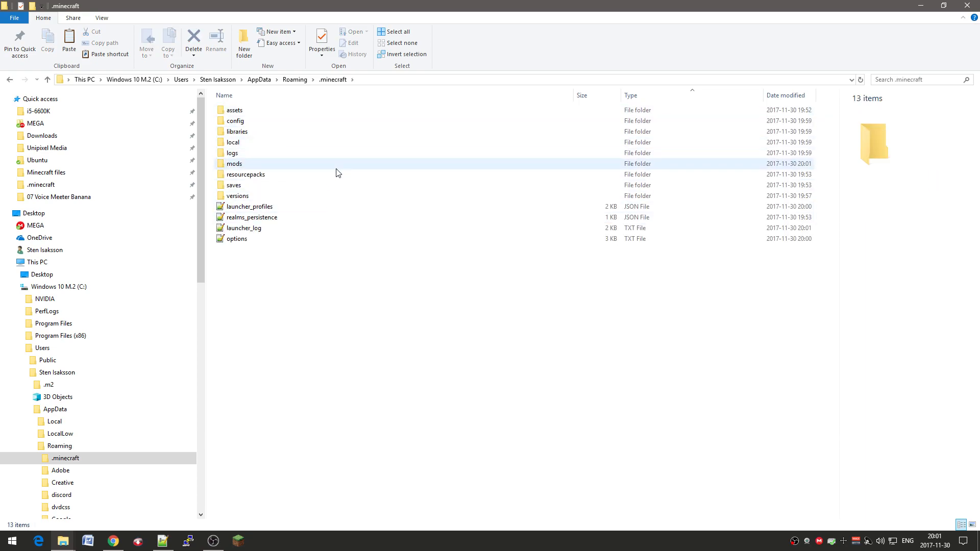
click(246, 174)
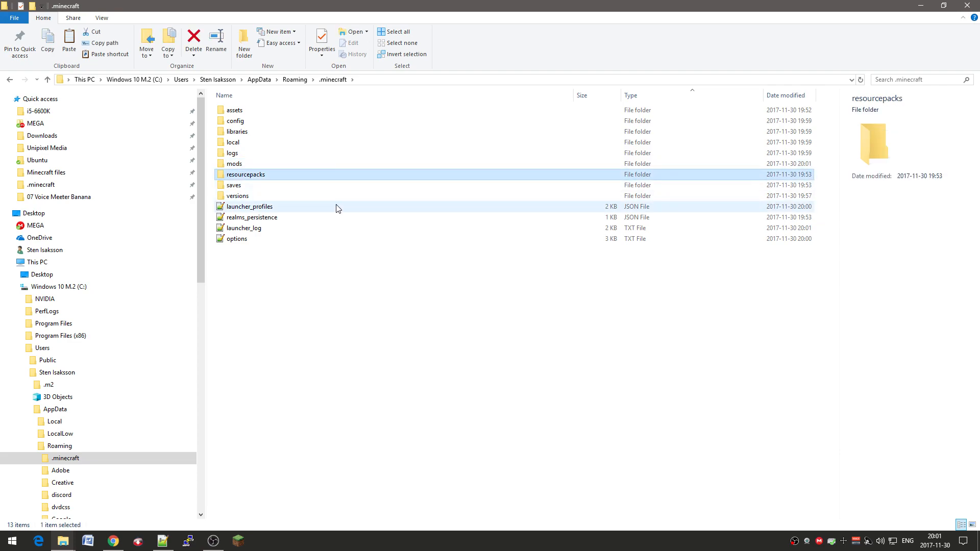
click(233, 184)
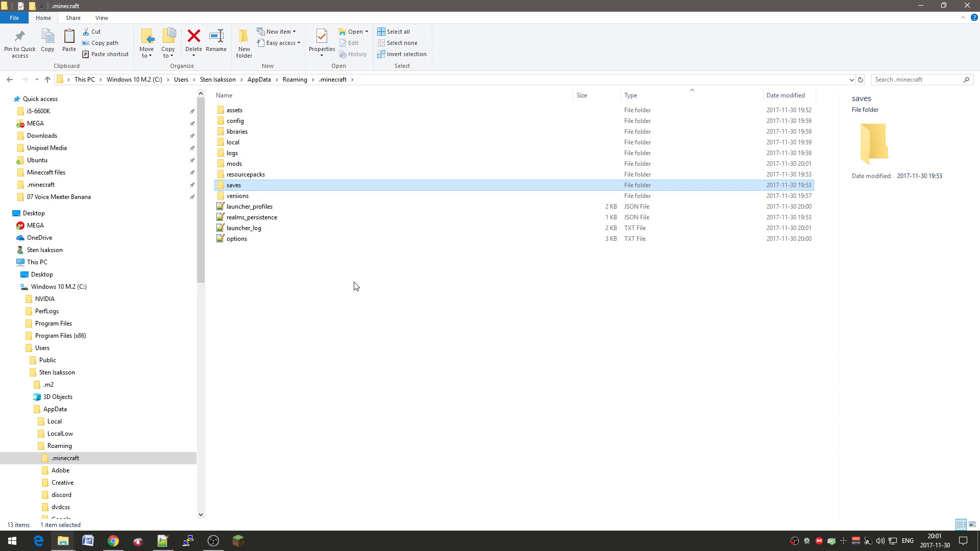
double_click(235, 163)
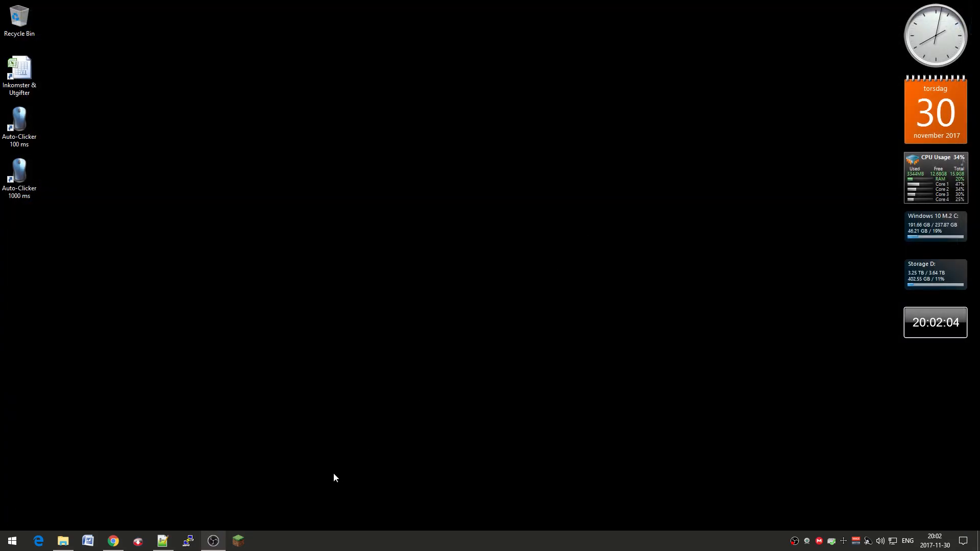
- Launch the Forge profile and load Minecraft 1.12.2 to the title screen with 19 mods
click(238, 541)
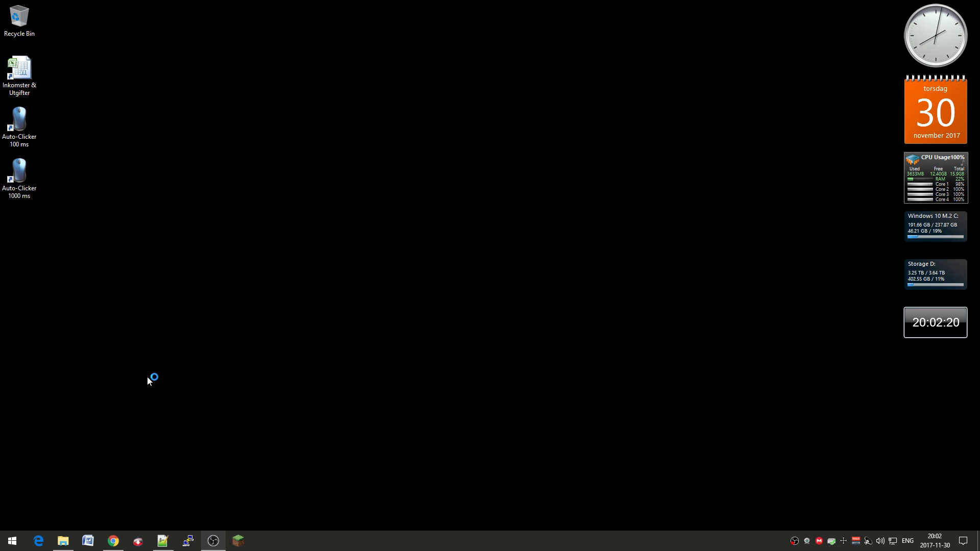
mouse_move(149, 381)
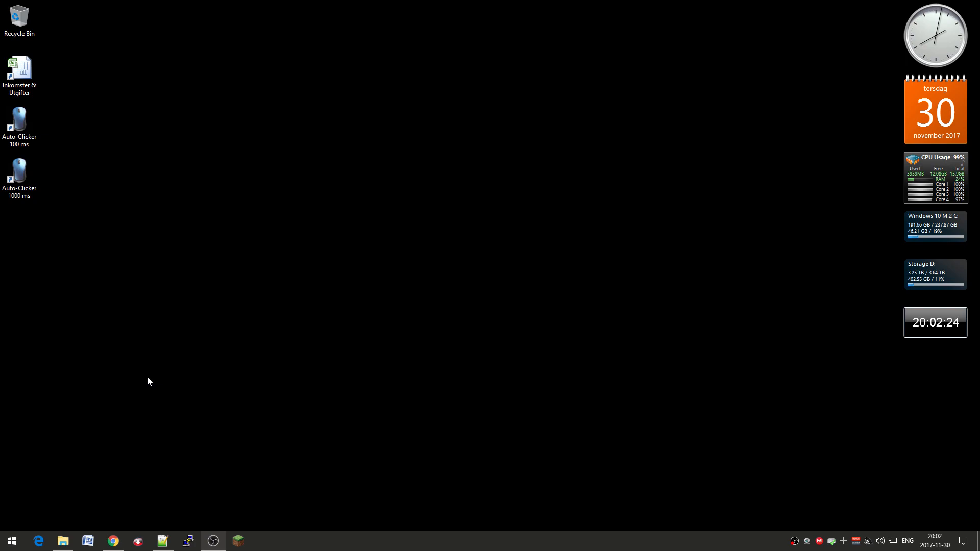
click(238, 541)
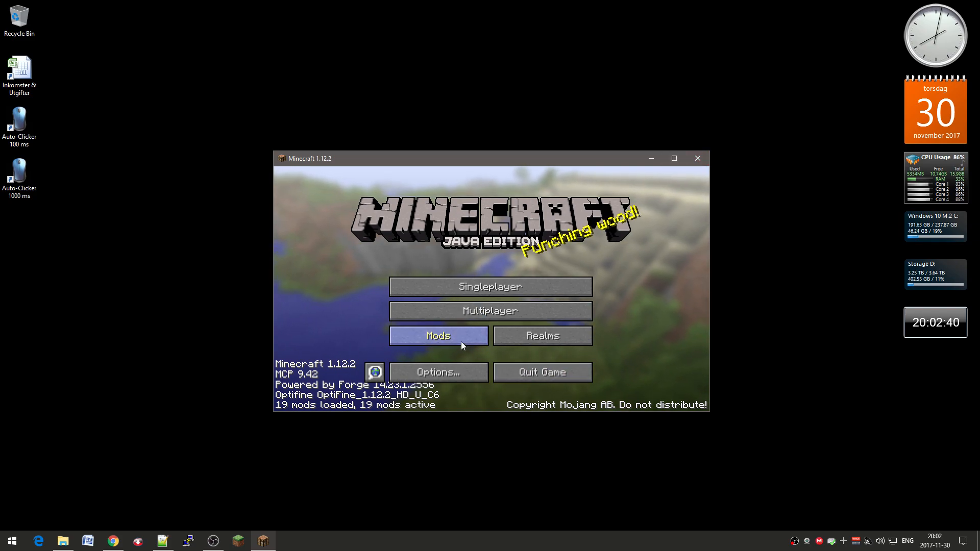
click(438, 336)
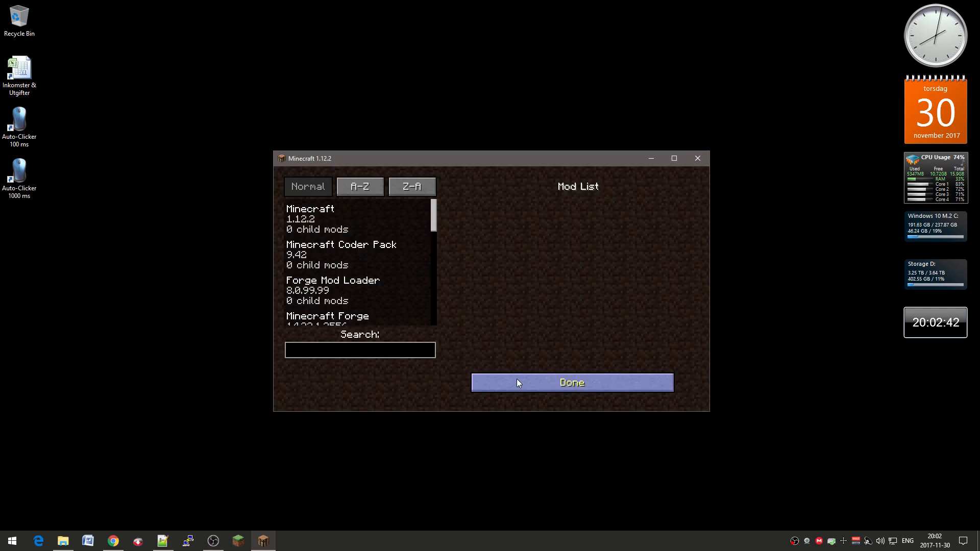
click(569, 382)
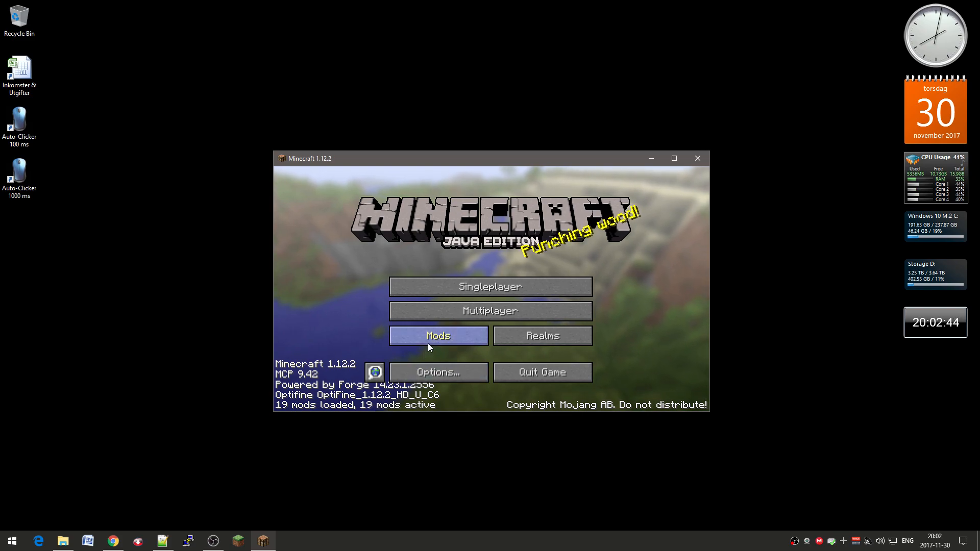
click(438, 336)
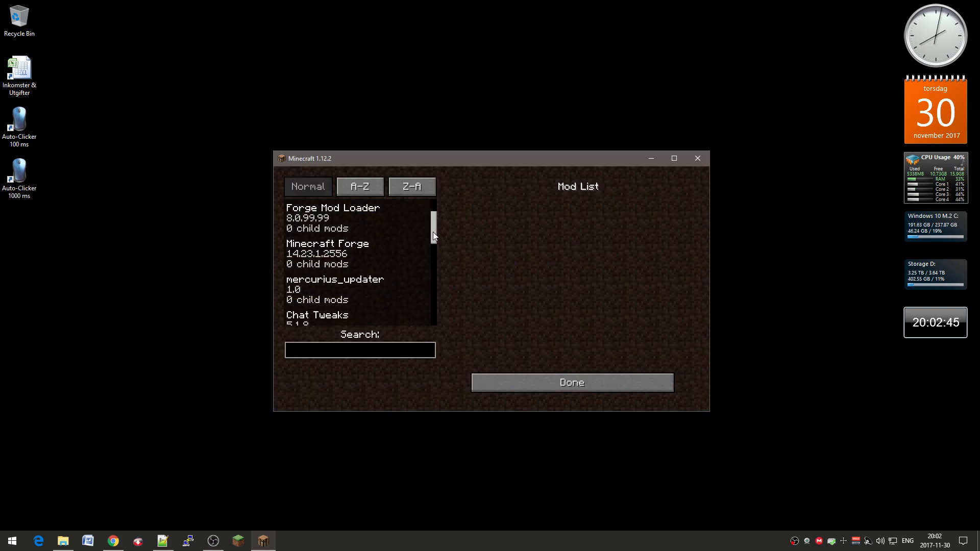
scroll(down, 3)
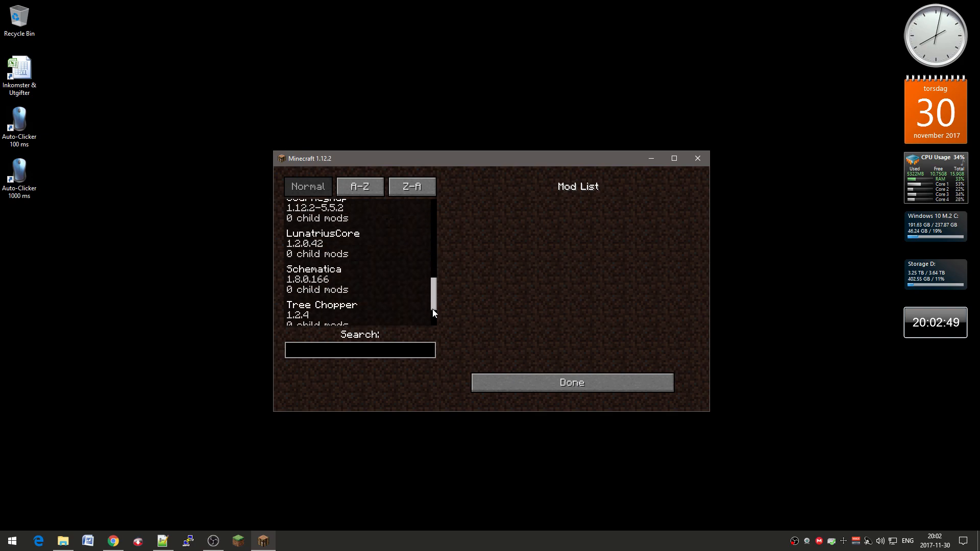
click(570, 381)
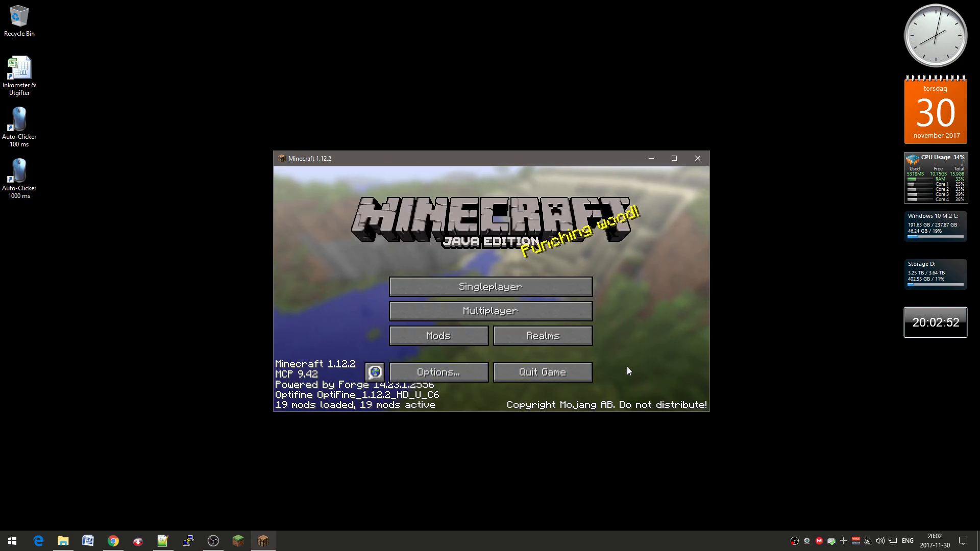